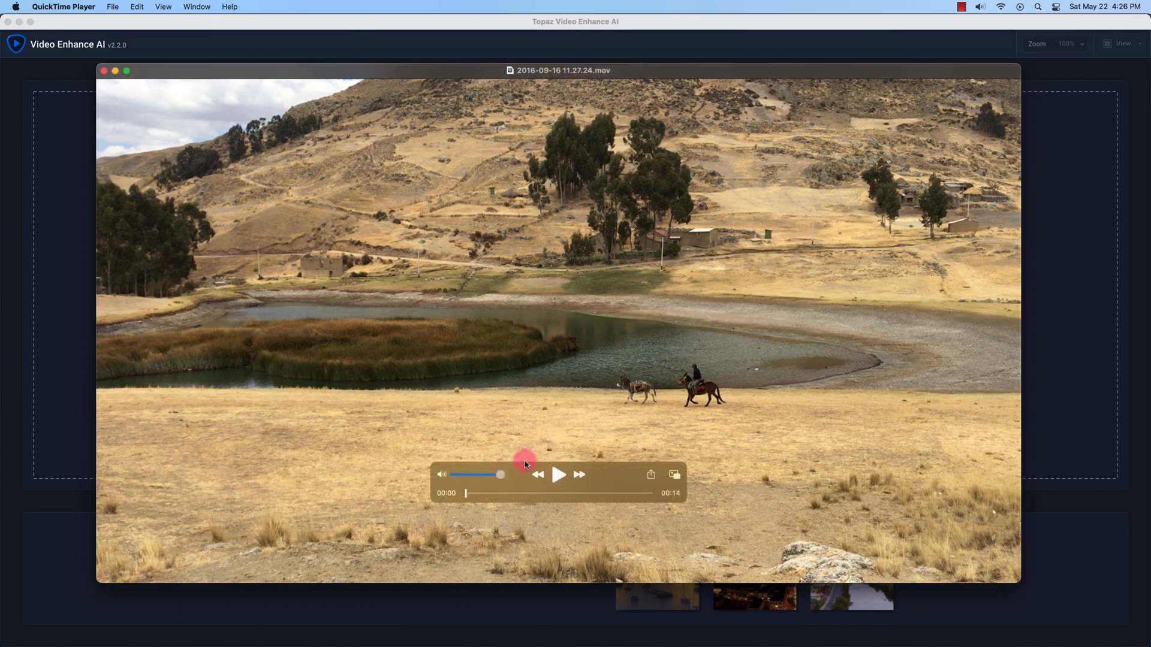
Step: Play the Peru landscape clip in QuickTime Player, then close the player window
{"action": "left_click", "coordinate": [559, 475]}
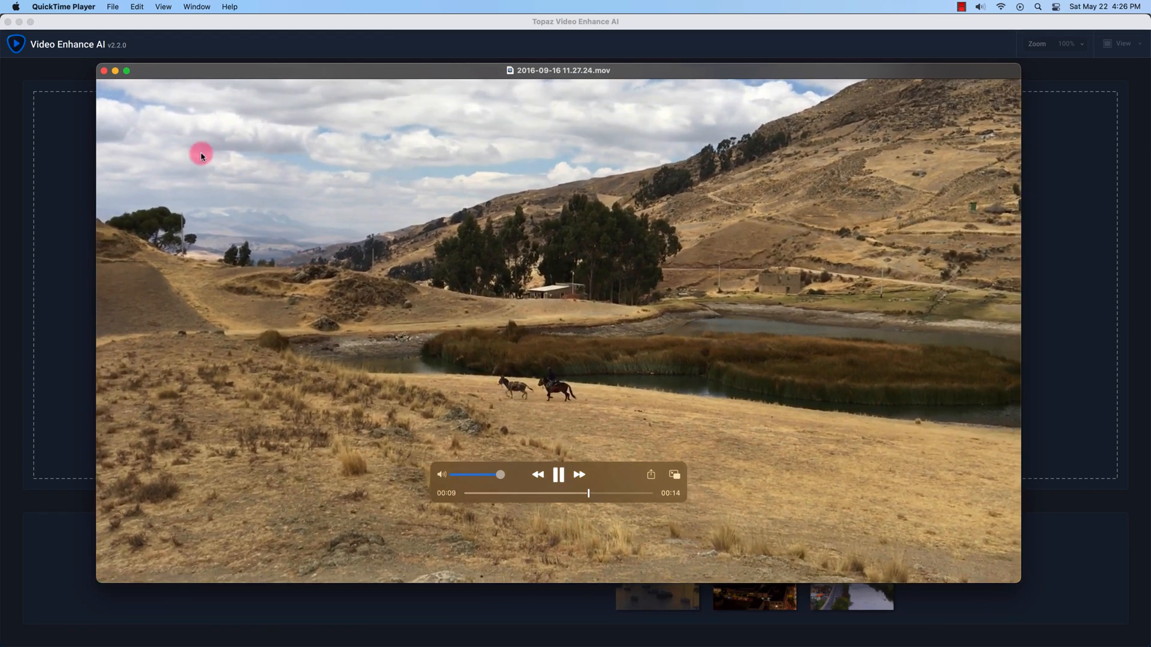
{"action": "left_click", "coordinate": [104, 70]}
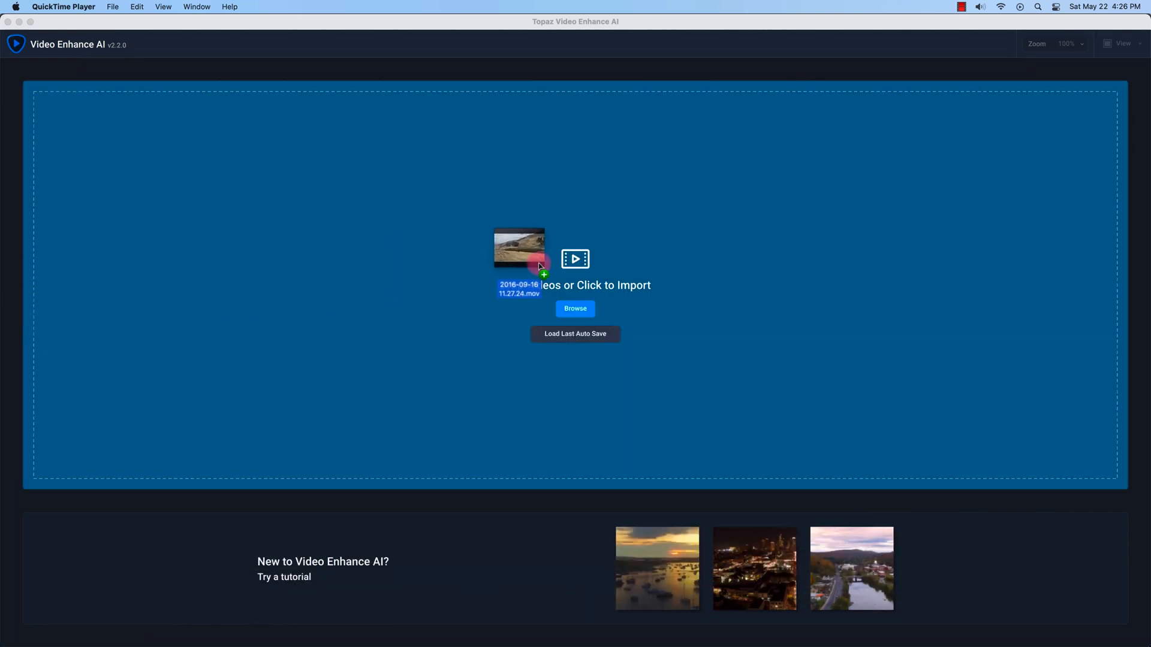
Step: Drop the Peru landscape .mov onto the import area to load it for enhancement
{"action": "left_click", "coordinate": [539, 267]}
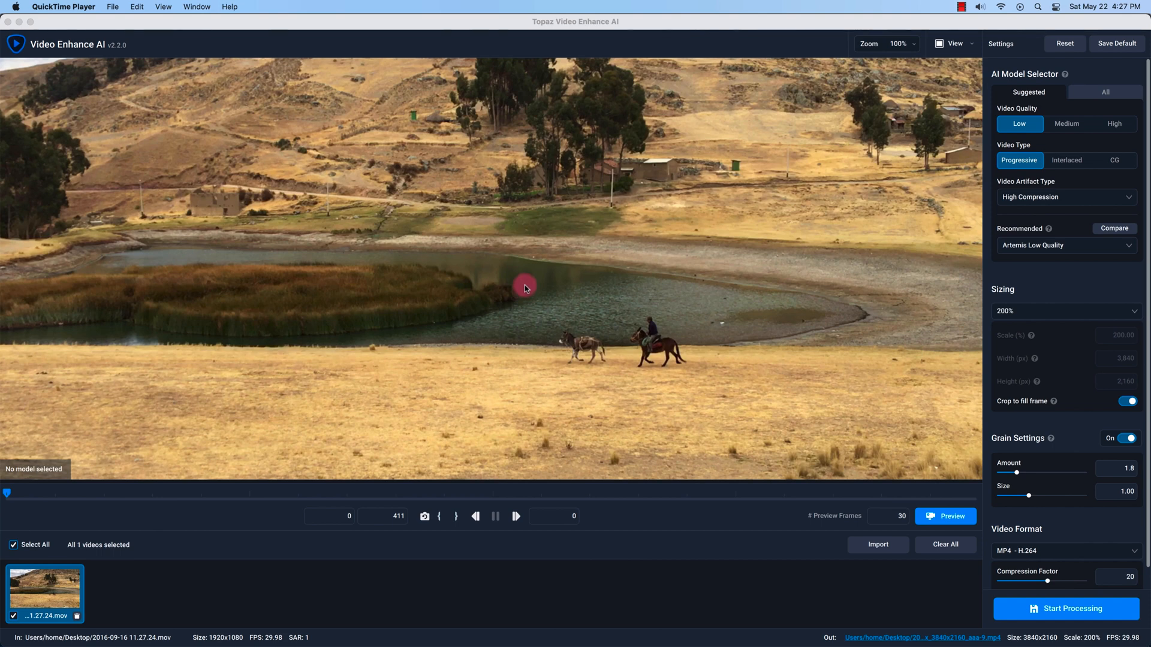
{"action": "mouse_move", "coordinate": [1090, 100]}
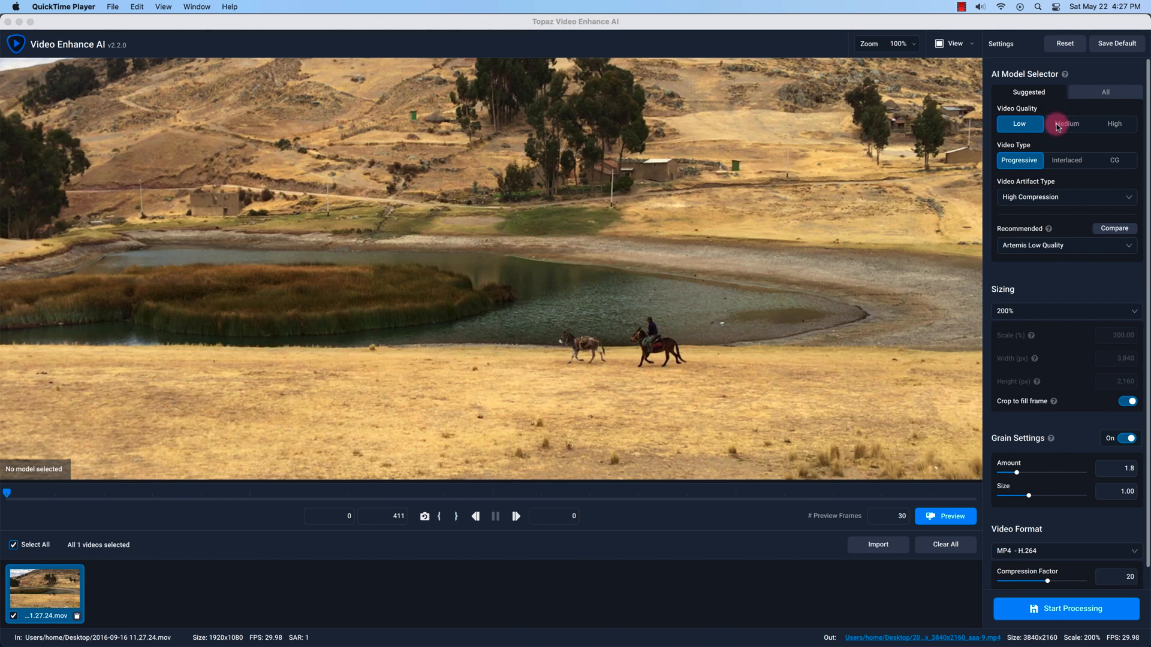
{"action": "mouse_move", "coordinate": [1000, 110]}
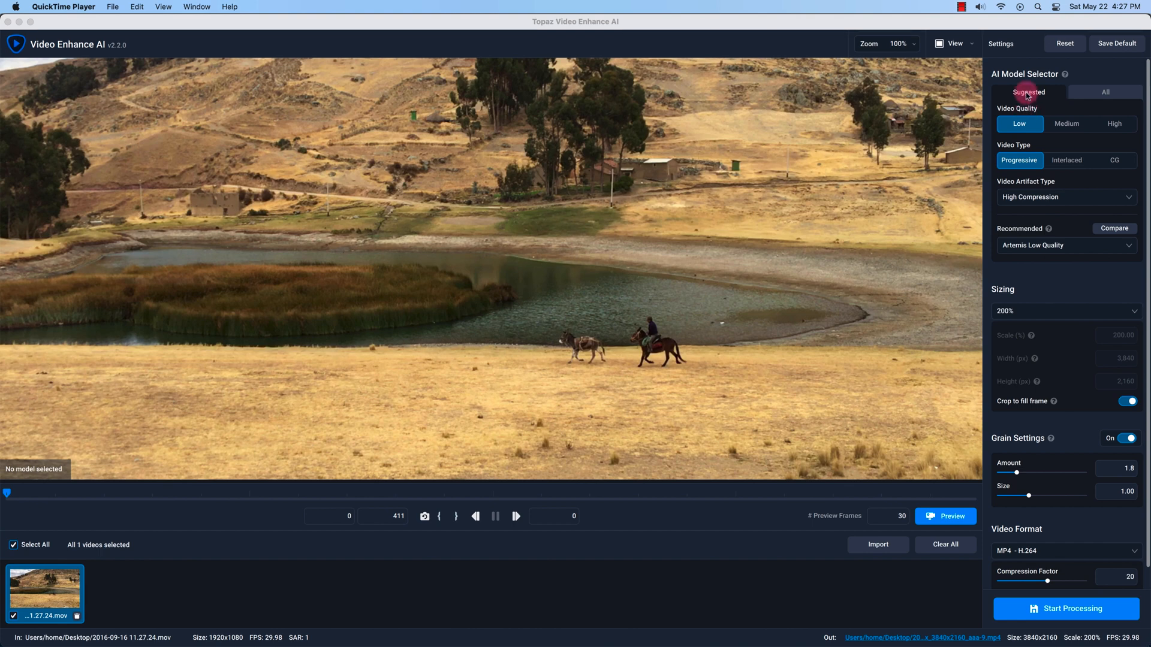
{"action": "mouse_move", "coordinate": [1069, 152]}
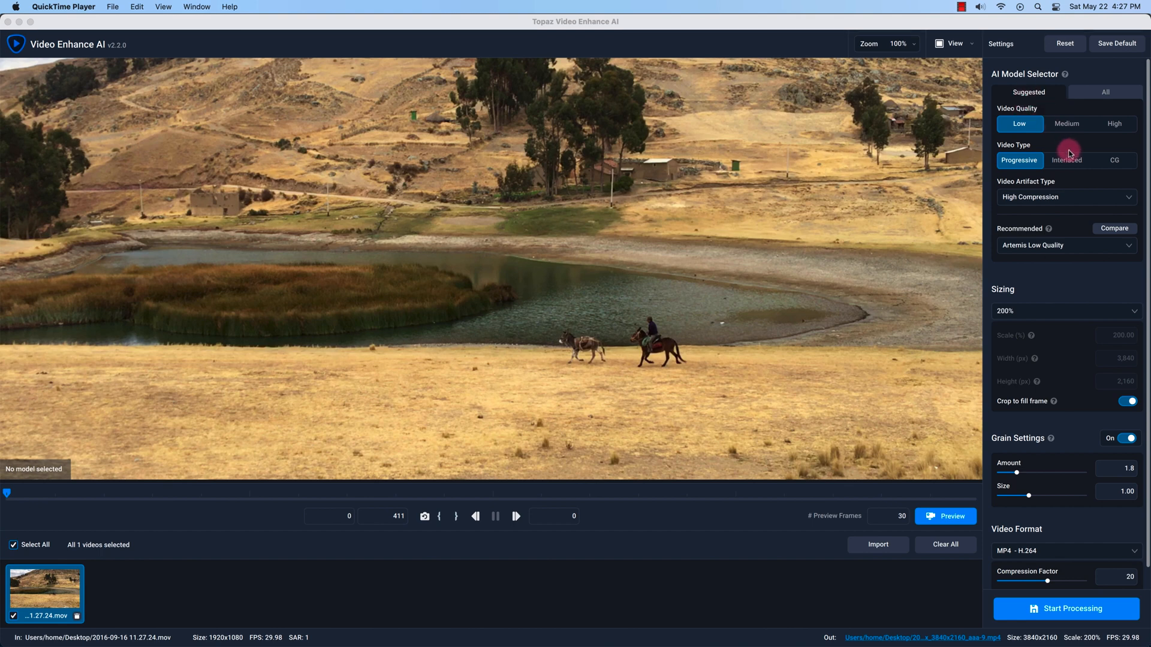
{"action": "mouse_move", "coordinate": [1019, 124]}
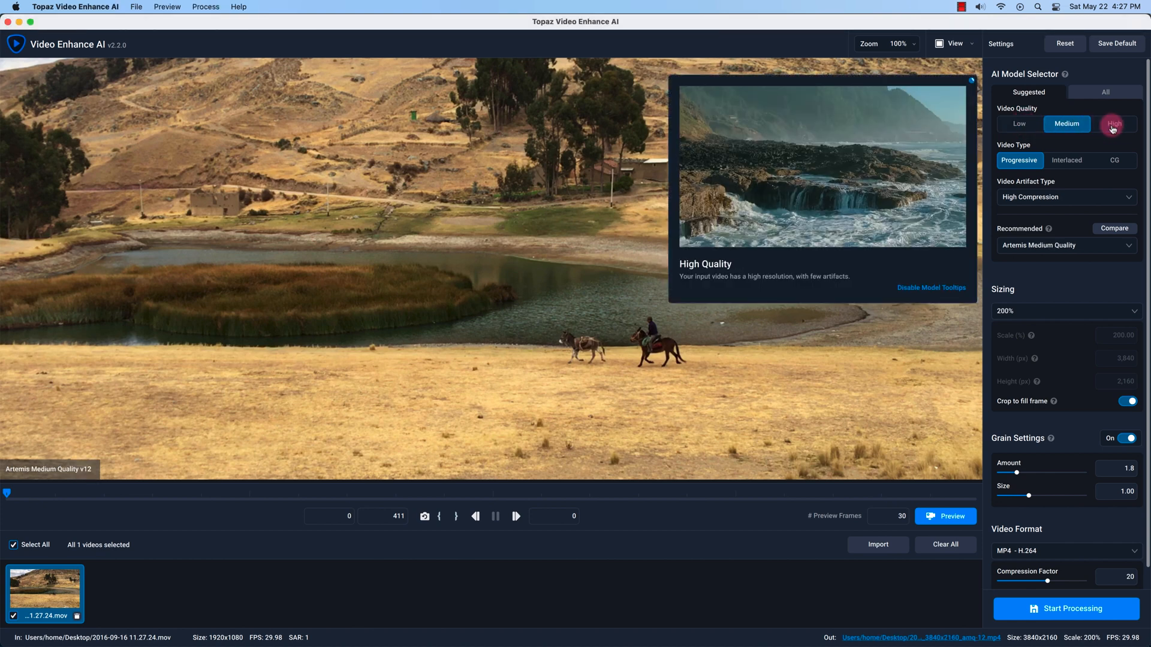
{"action": "left_click", "coordinate": [1114, 123]}
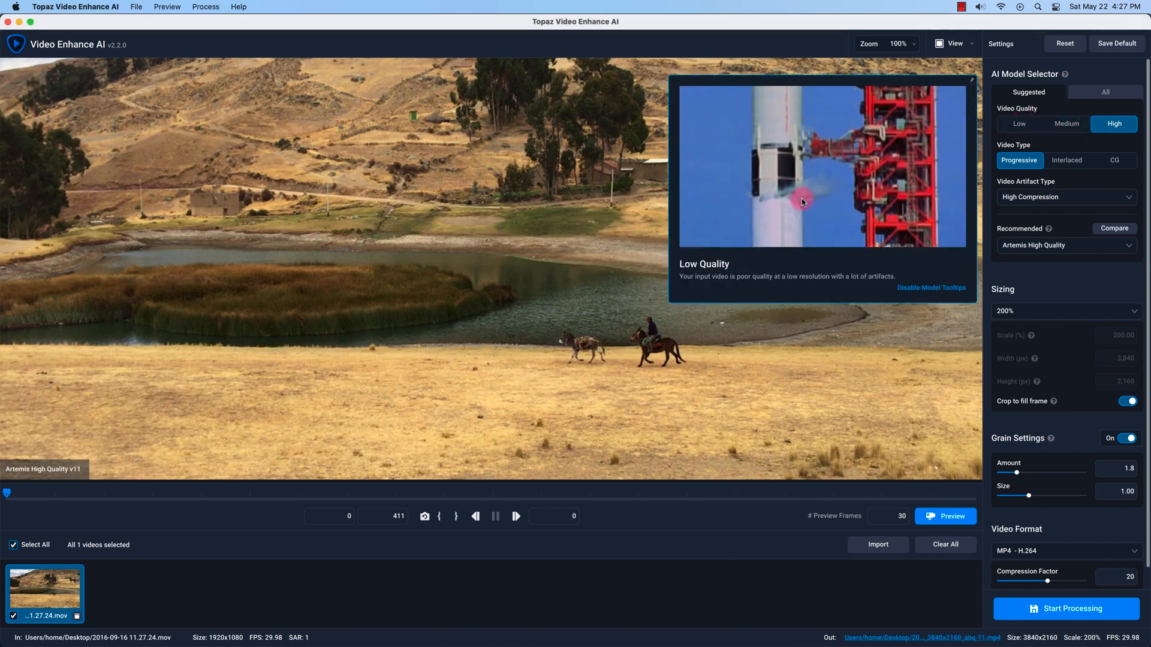
{"action": "mouse_move", "coordinate": [813, 252]}
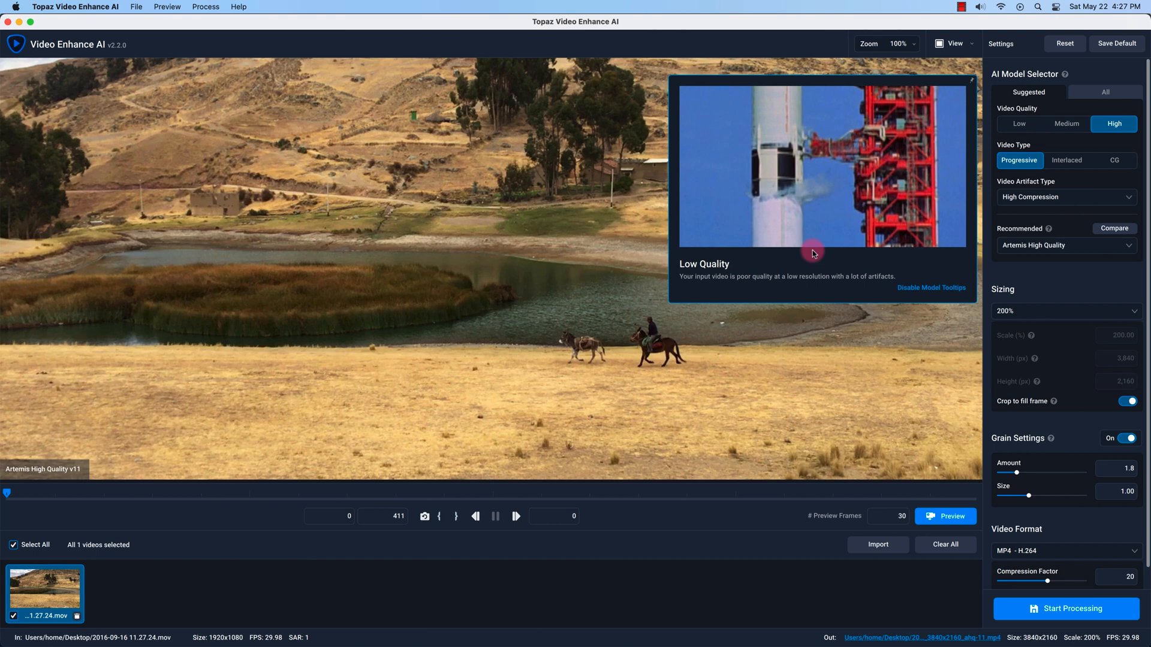
{"action": "mouse_move", "coordinate": [1048, 238]}
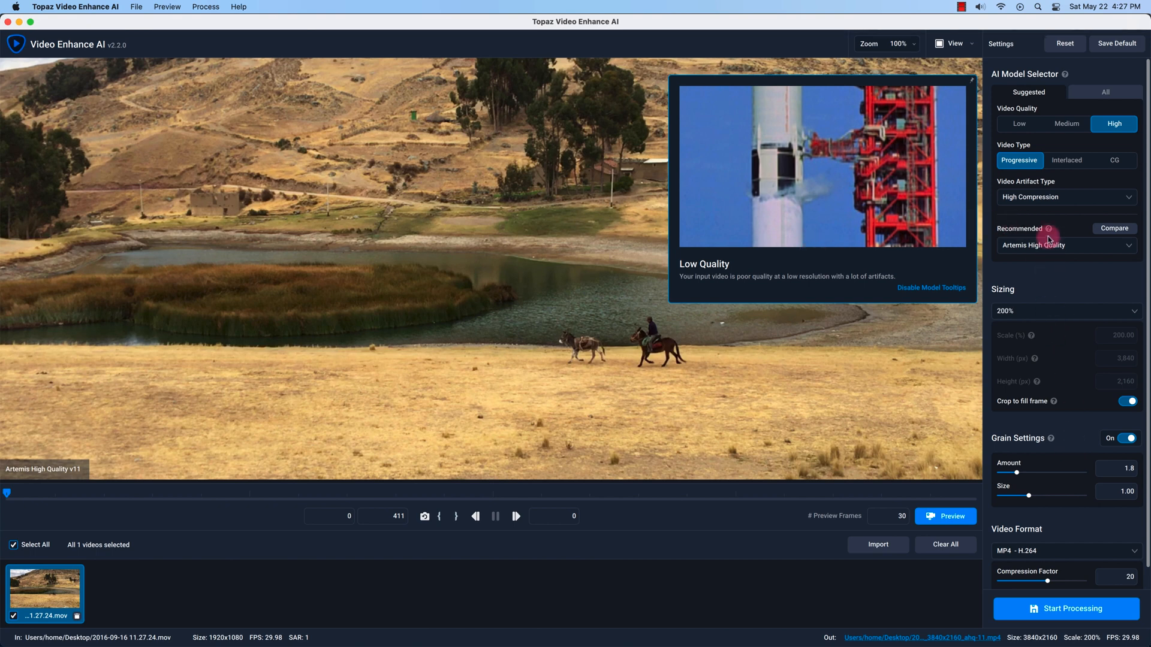
{"action": "left_click", "coordinate": [1019, 123]}
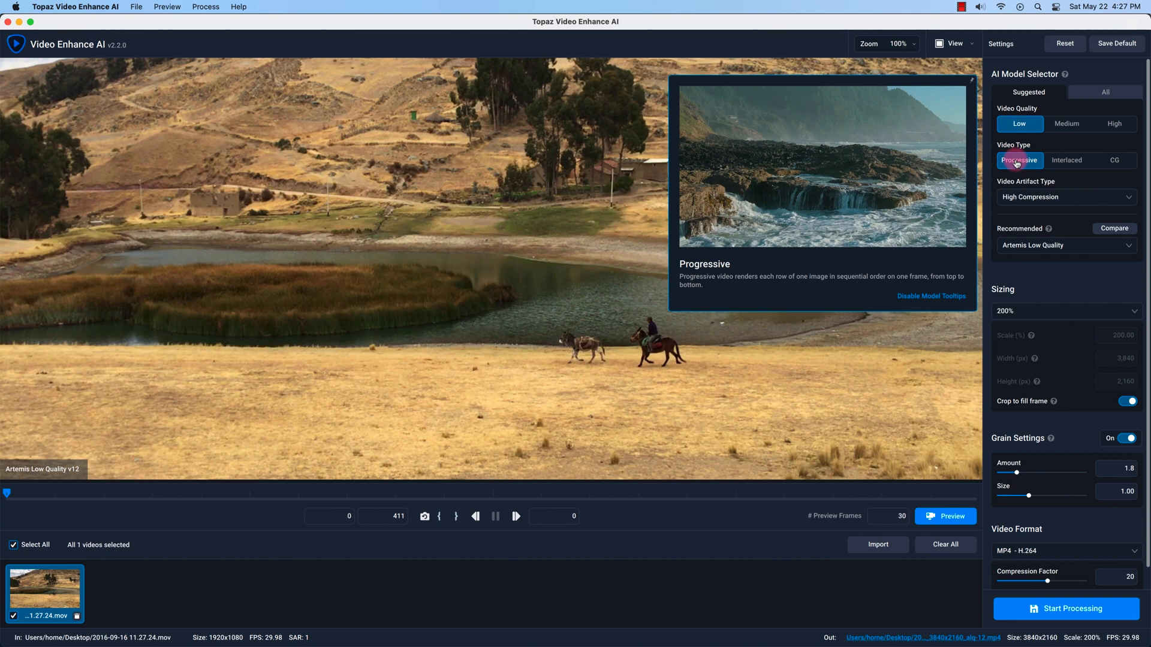
{"action": "mouse_move", "coordinate": [1066, 159]}
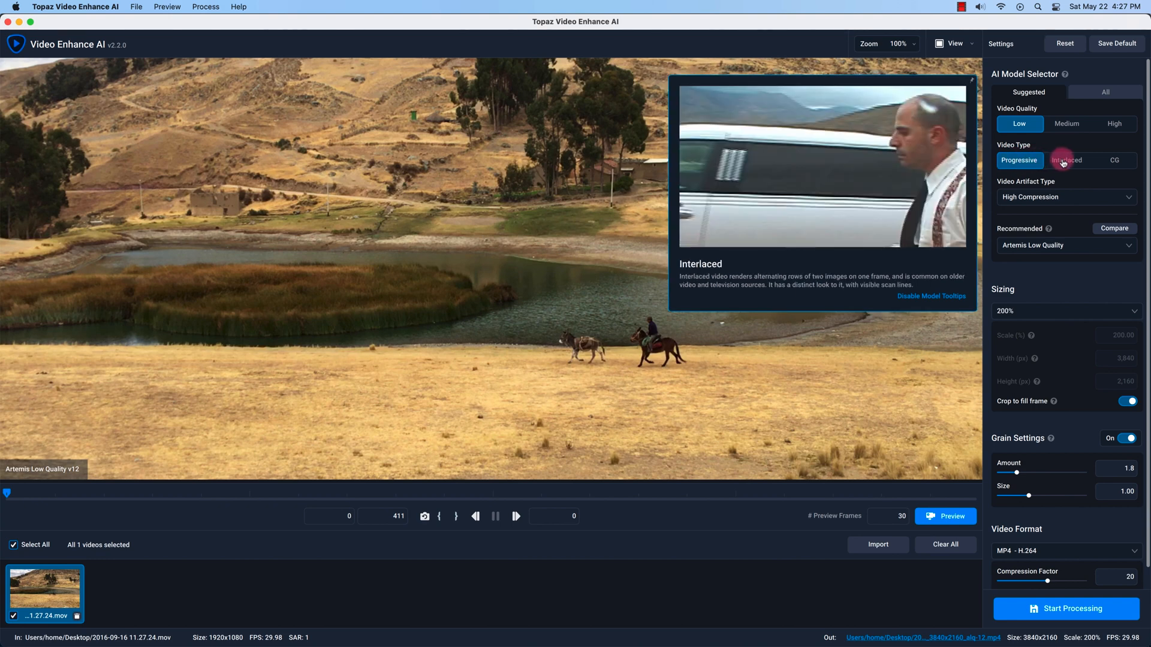
{"action": "left_click", "coordinate": [1067, 160]}
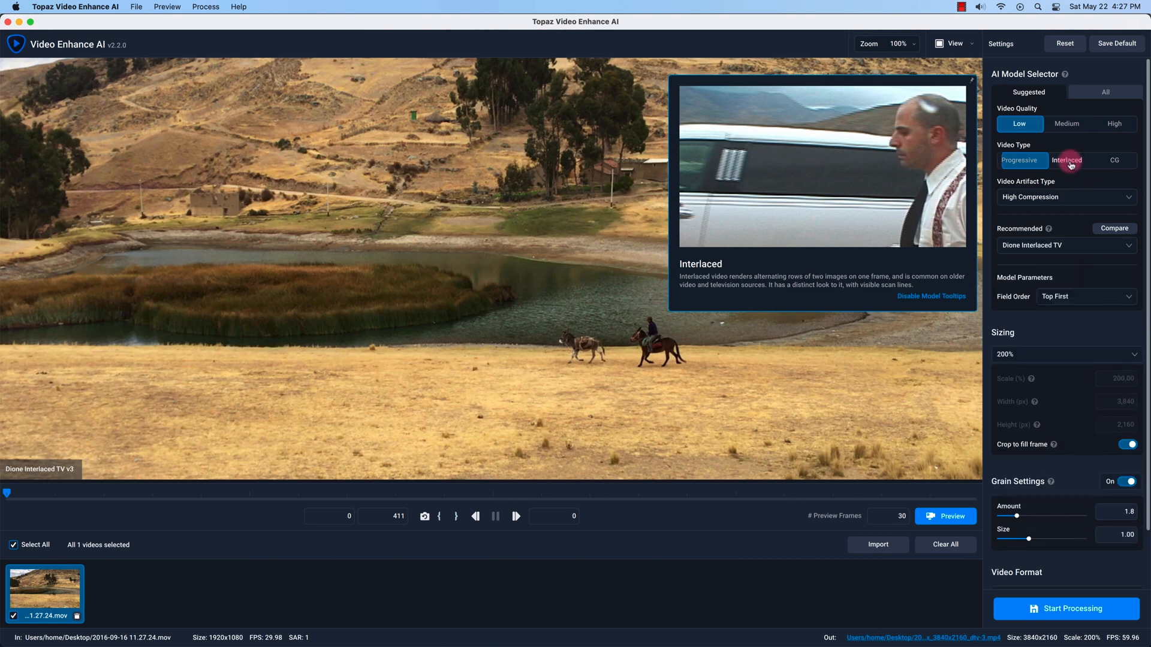
{"action": "left_click", "coordinate": [1114, 160]}
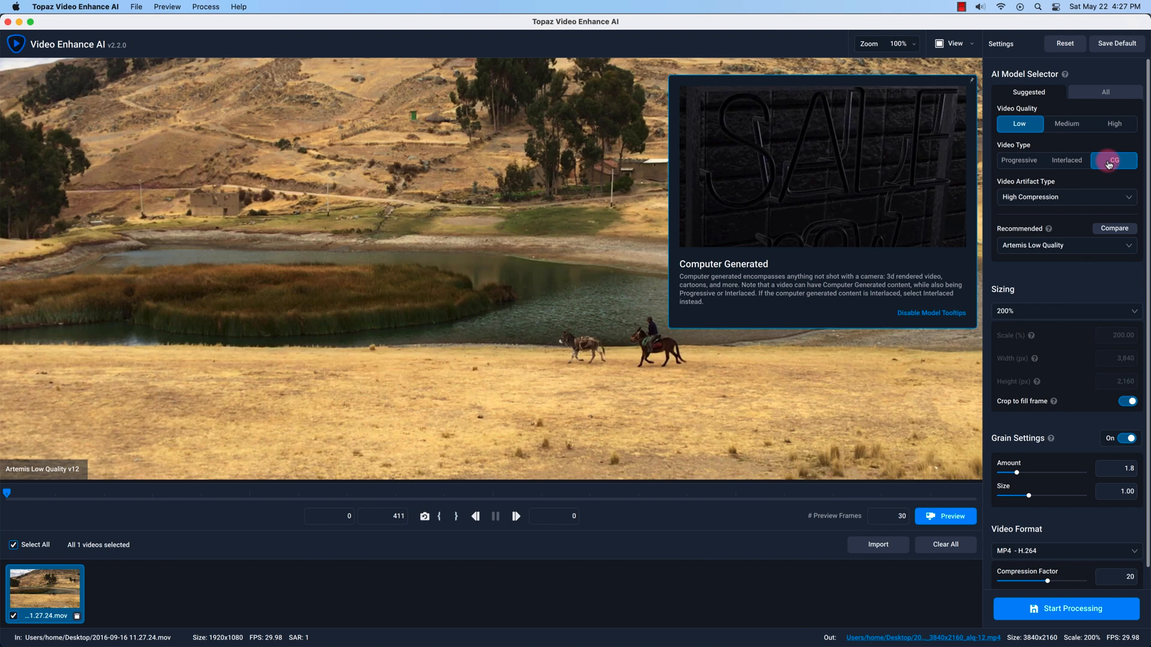
{"action": "mouse_move", "coordinate": [1019, 160]}
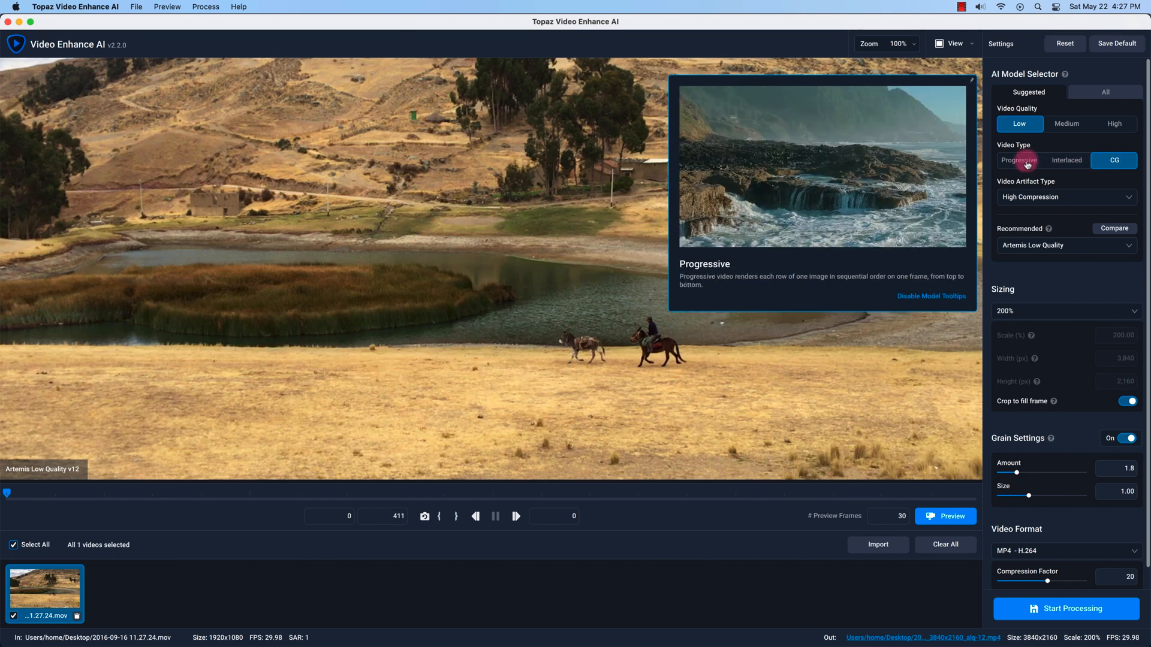
{"action": "left_click", "coordinate": [1019, 159]}
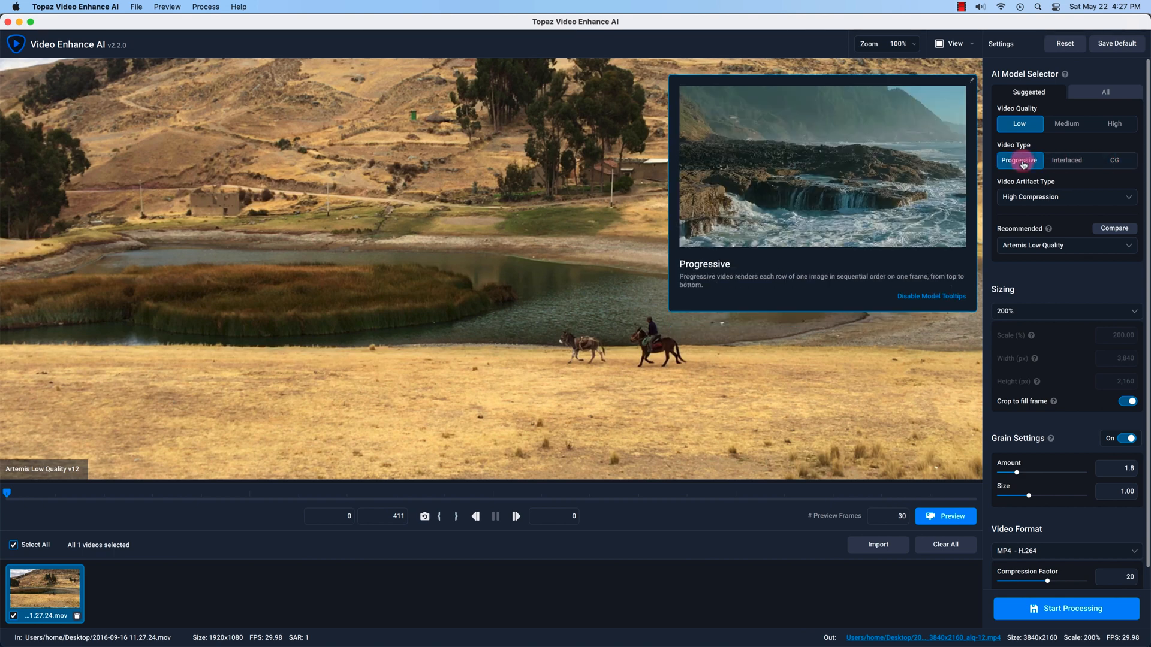
{"action": "left_click", "coordinate": [1065, 196]}
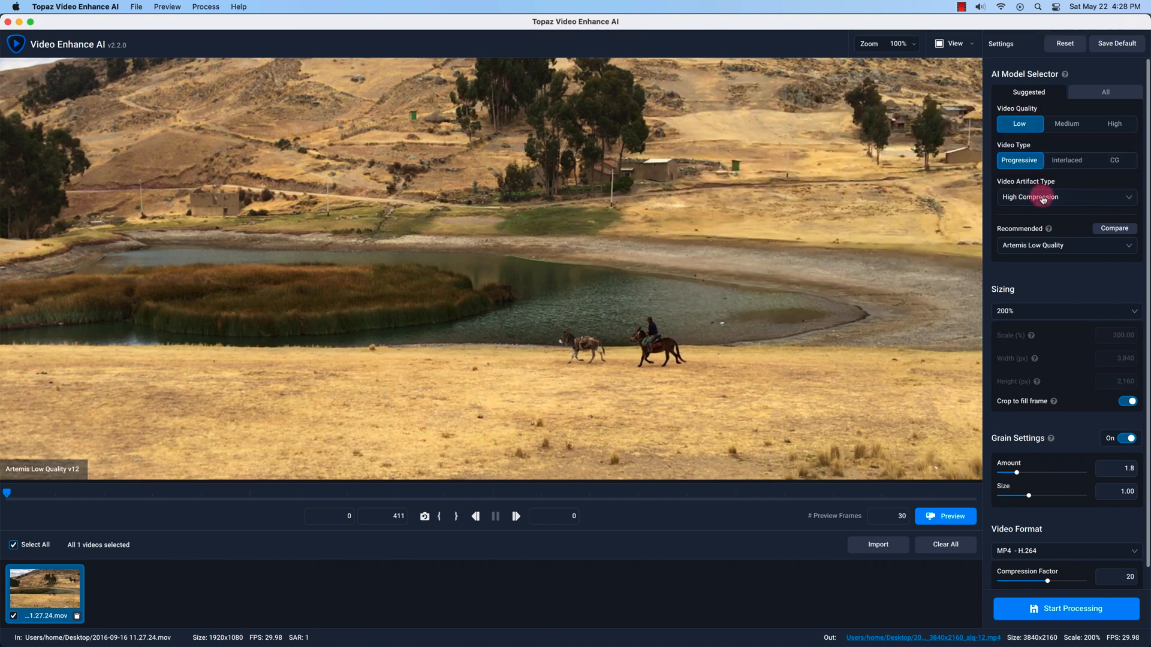
{"action": "mouse_move", "coordinate": [1045, 244]}
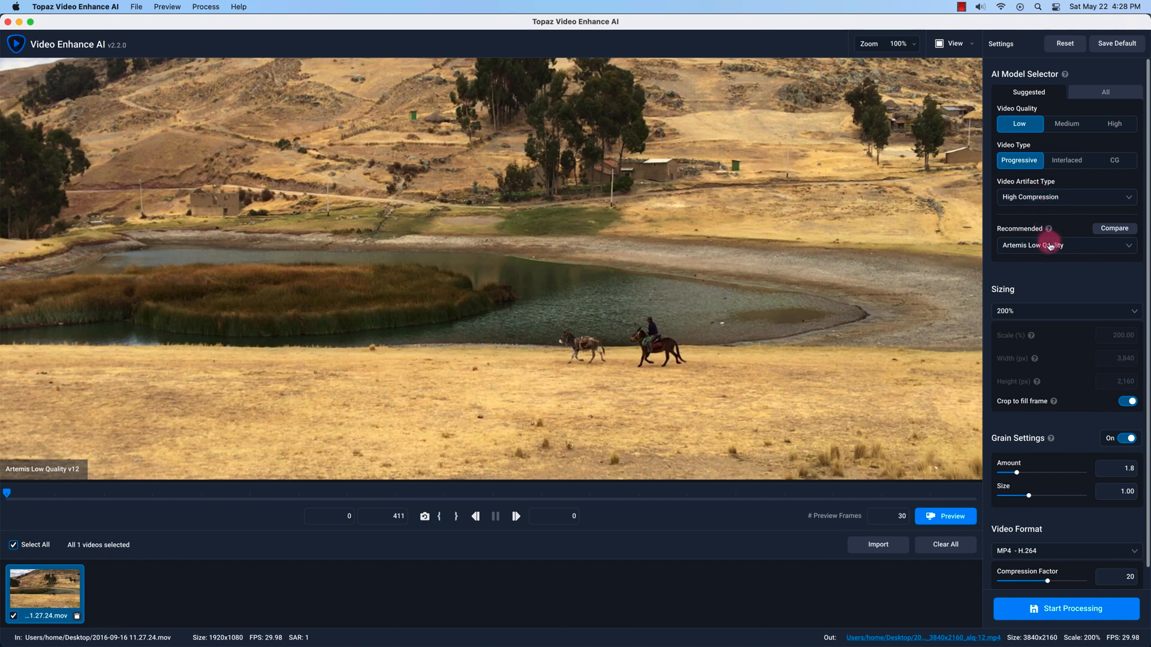
{"action": "left_click", "coordinate": [1064, 245]}
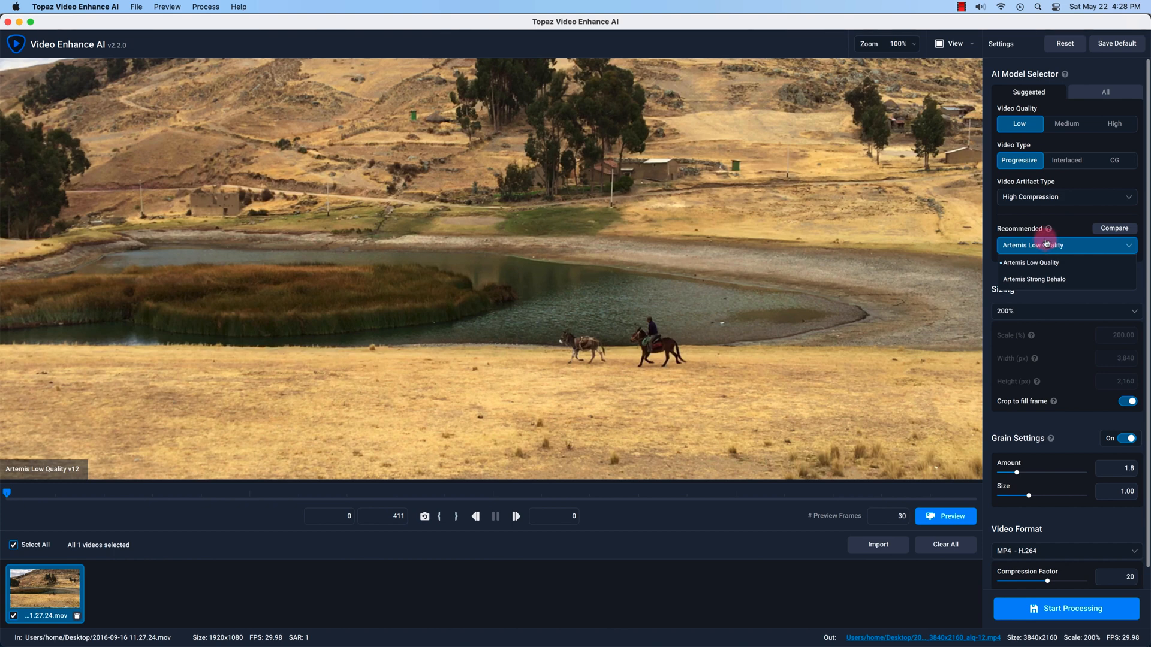
{"action": "mouse_move", "coordinate": [1052, 263]}
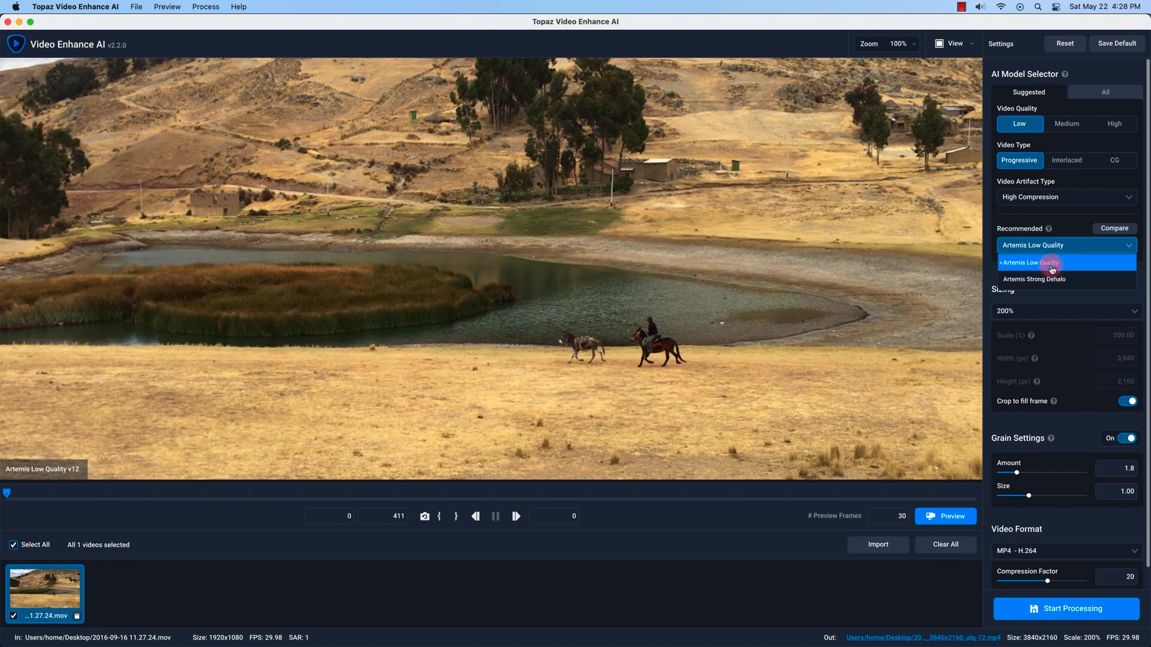
{"action": "mouse_move", "coordinate": [1035, 263]}
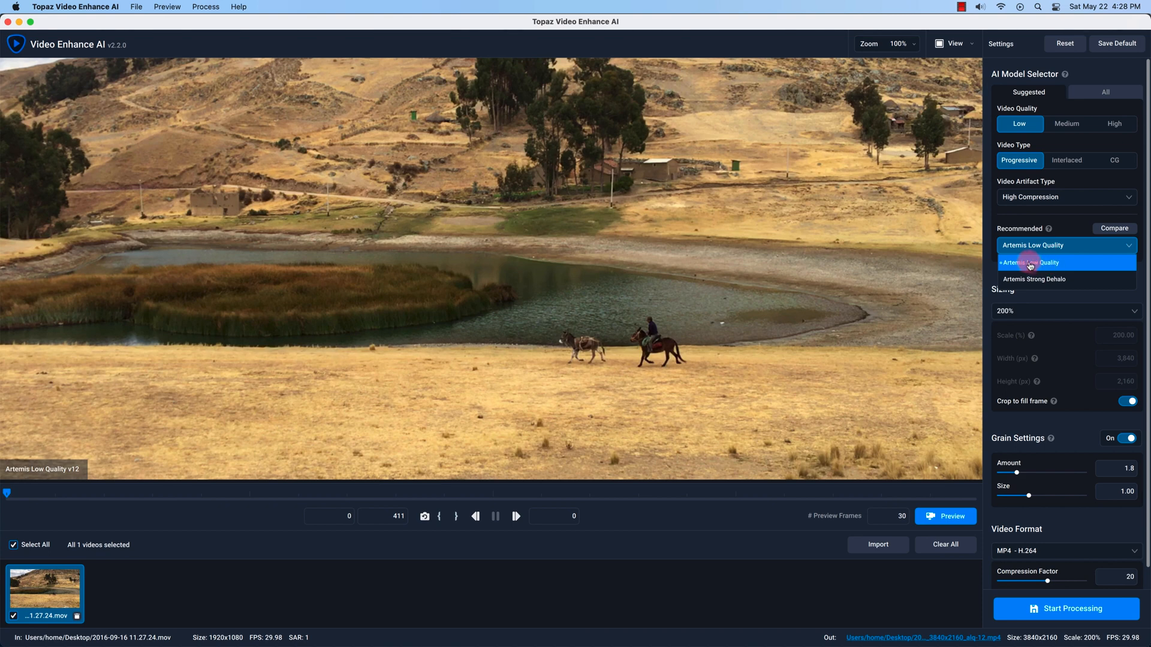
{"action": "mouse_move", "coordinate": [1035, 279]}
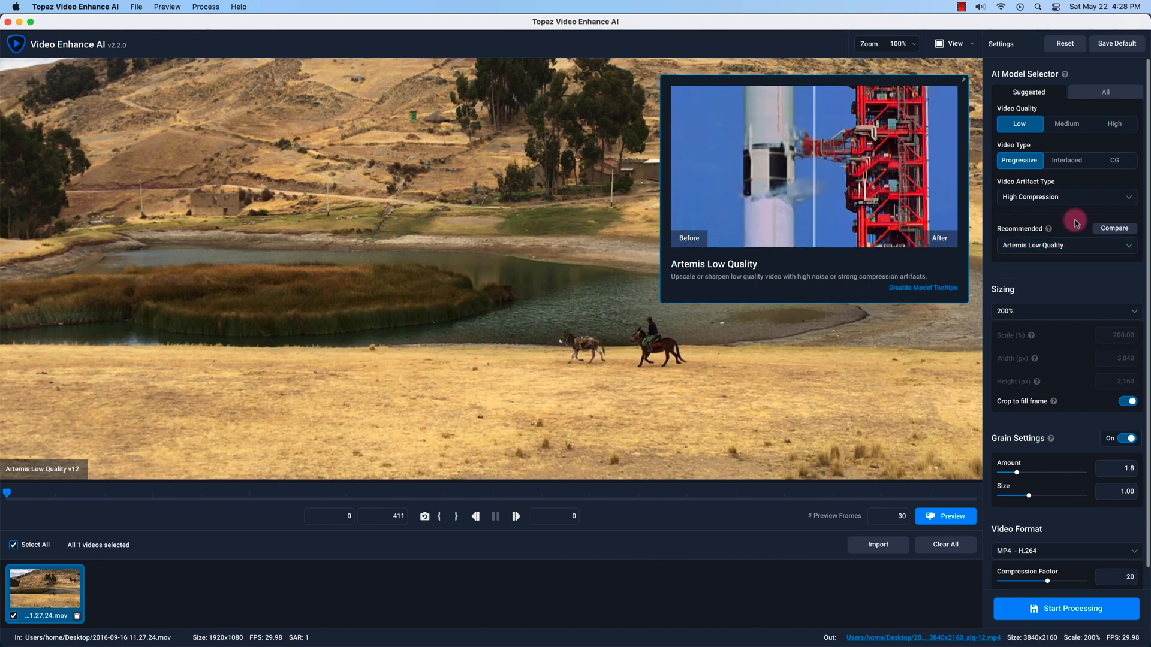
Step: Compare the candidate models four-way, then return to a single Artemis Low Quality v12 preview
{"action": "left_click", "coordinate": [1113, 228]}
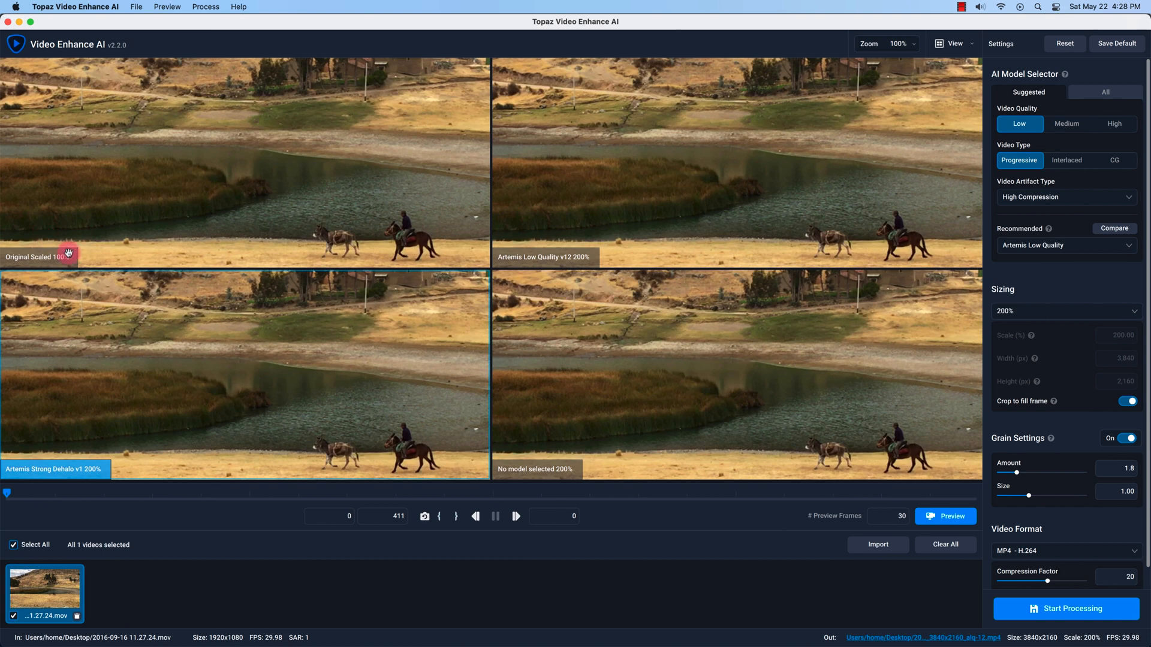
{"action": "mouse_move", "coordinate": [14, 262]}
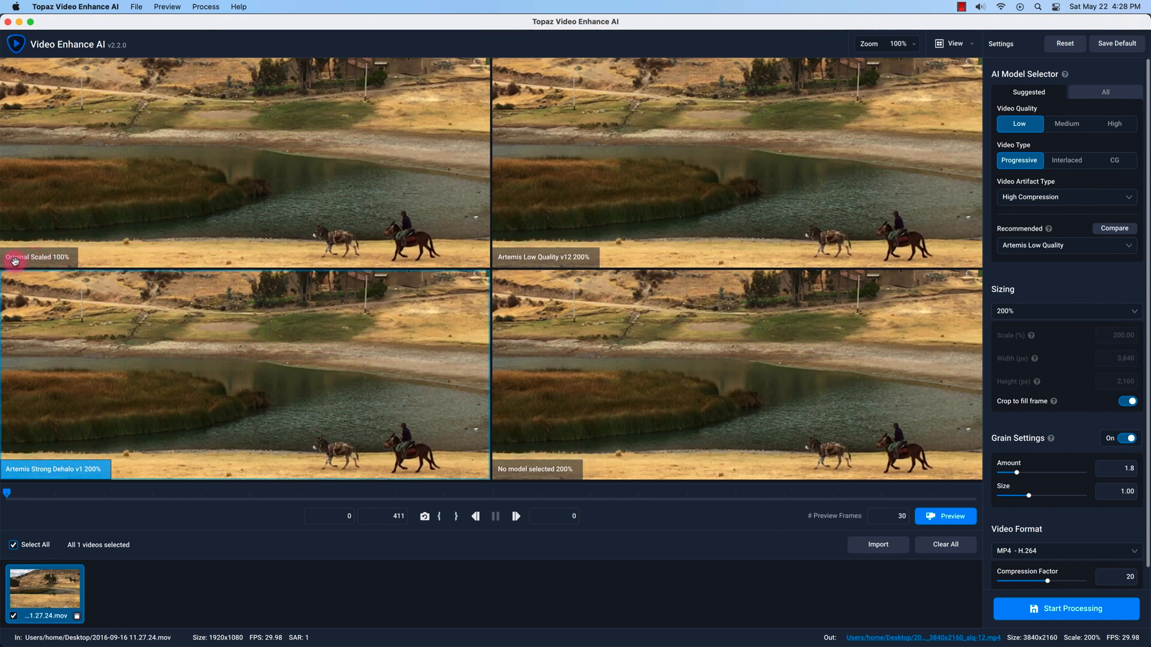
{"action": "mouse_move", "coordinate": [326, 171]}
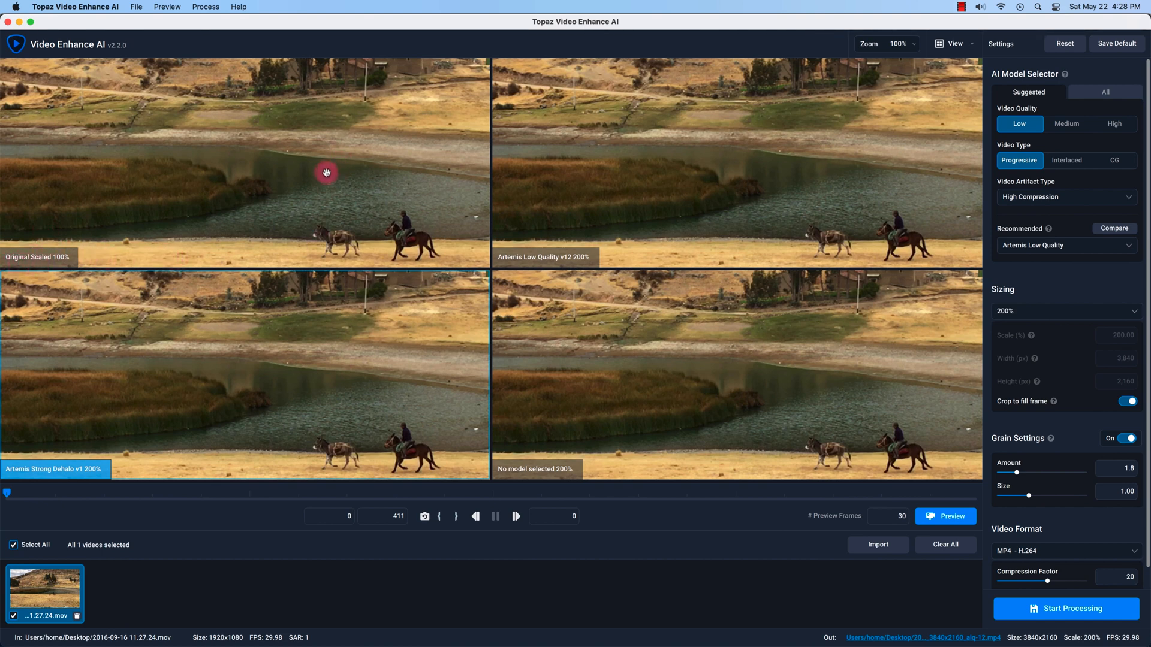
{"action": "mouse_move", "coordinate": [551, 249]}
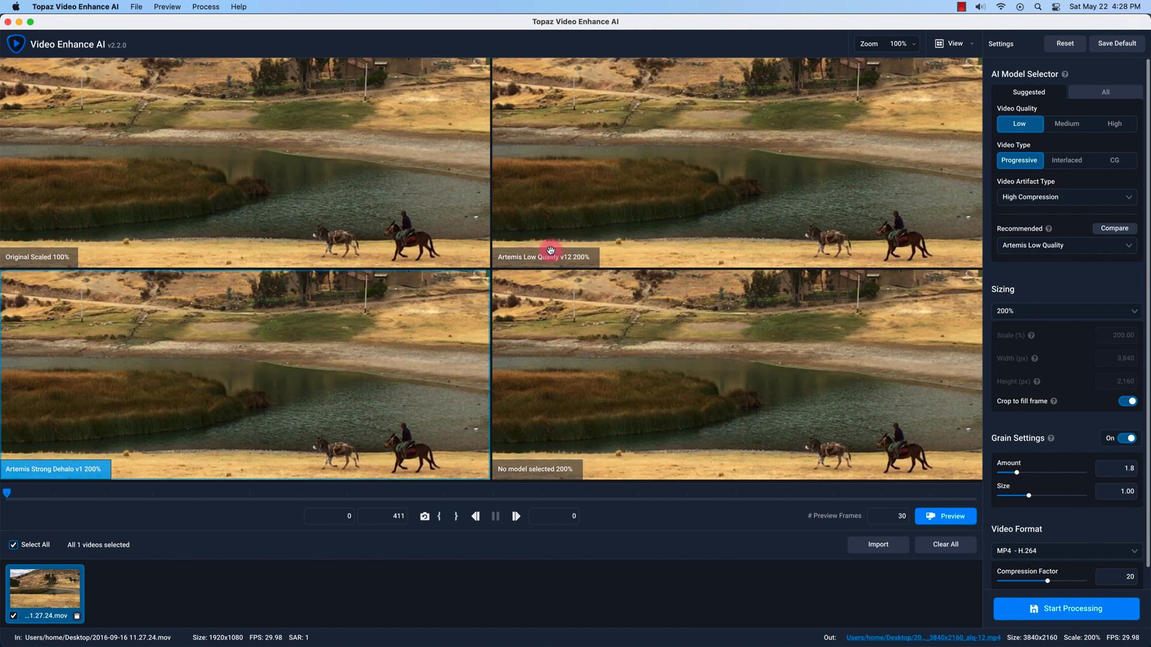
{"action": "mouse_move", "coordinate": [559, 261]}
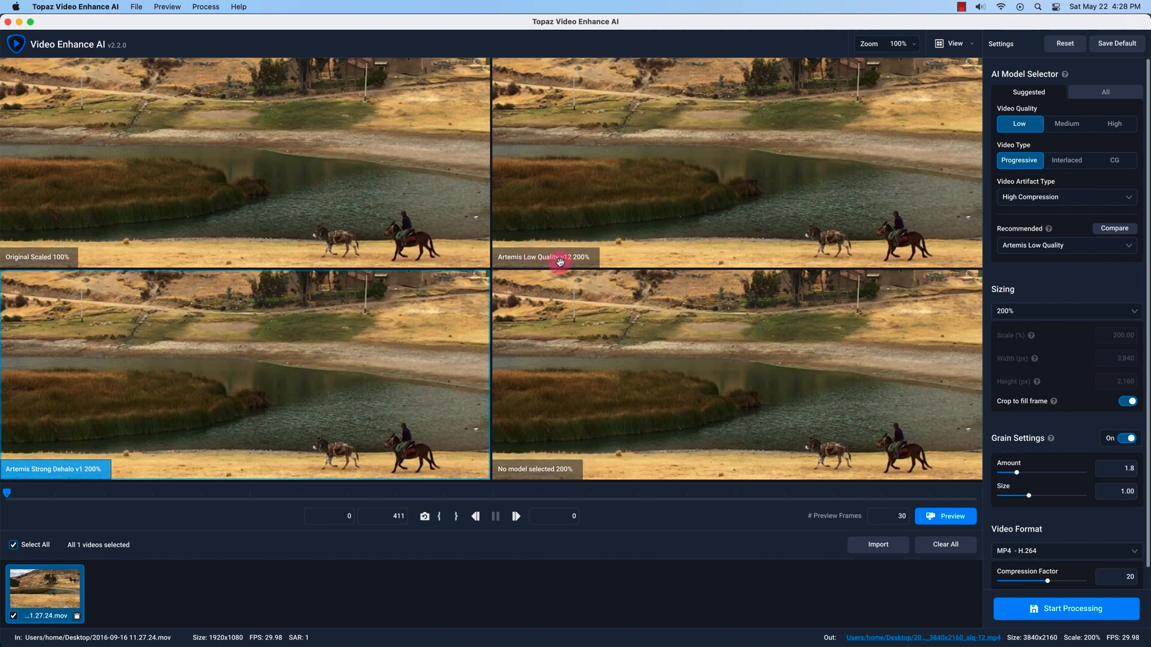
{"action": "mouse_move", "coordinate": [22, 475]}
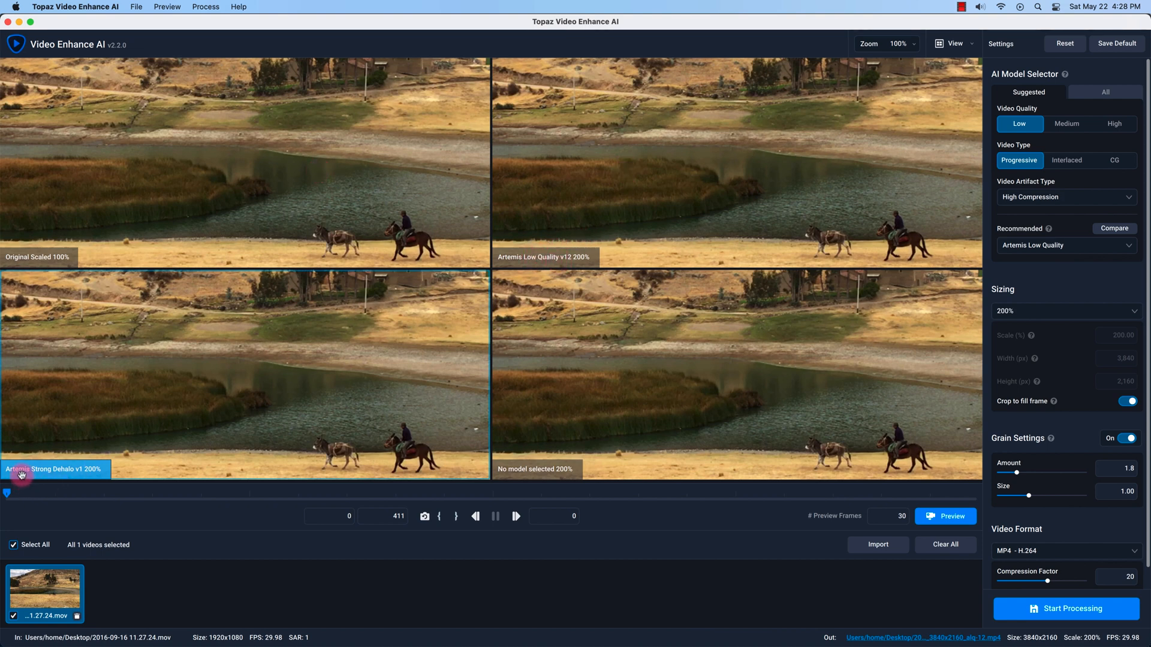
{"action": "mouse_move", "coordinate": [699, 394]}
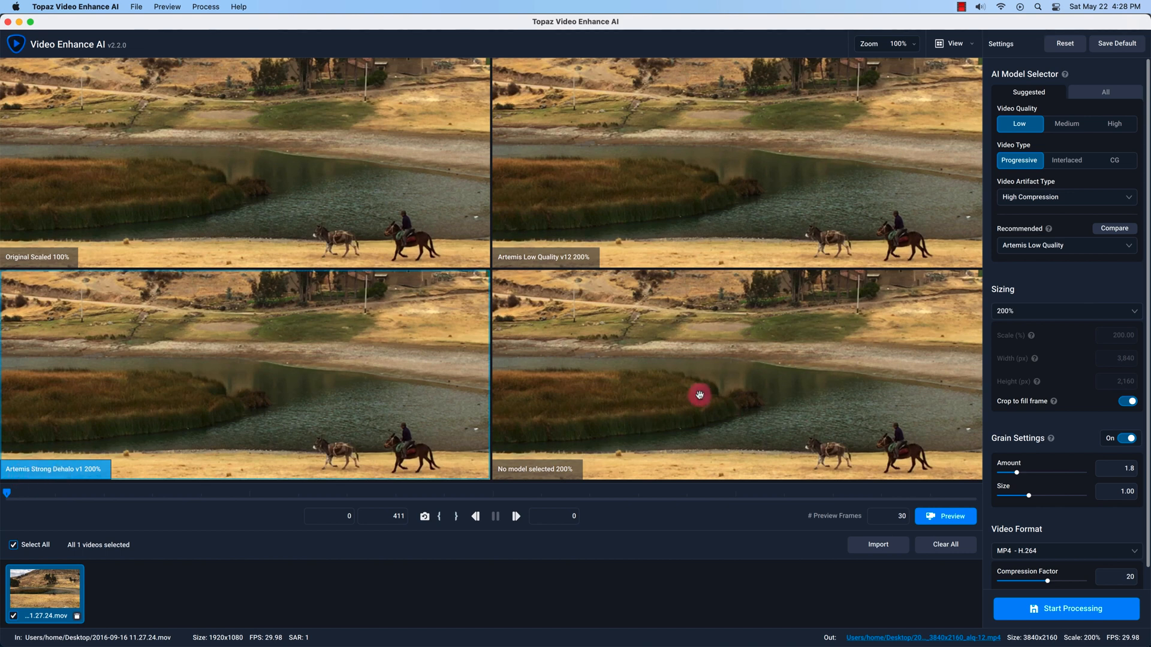
{"action": "mouse_move", "coordinate": [718, 375]}
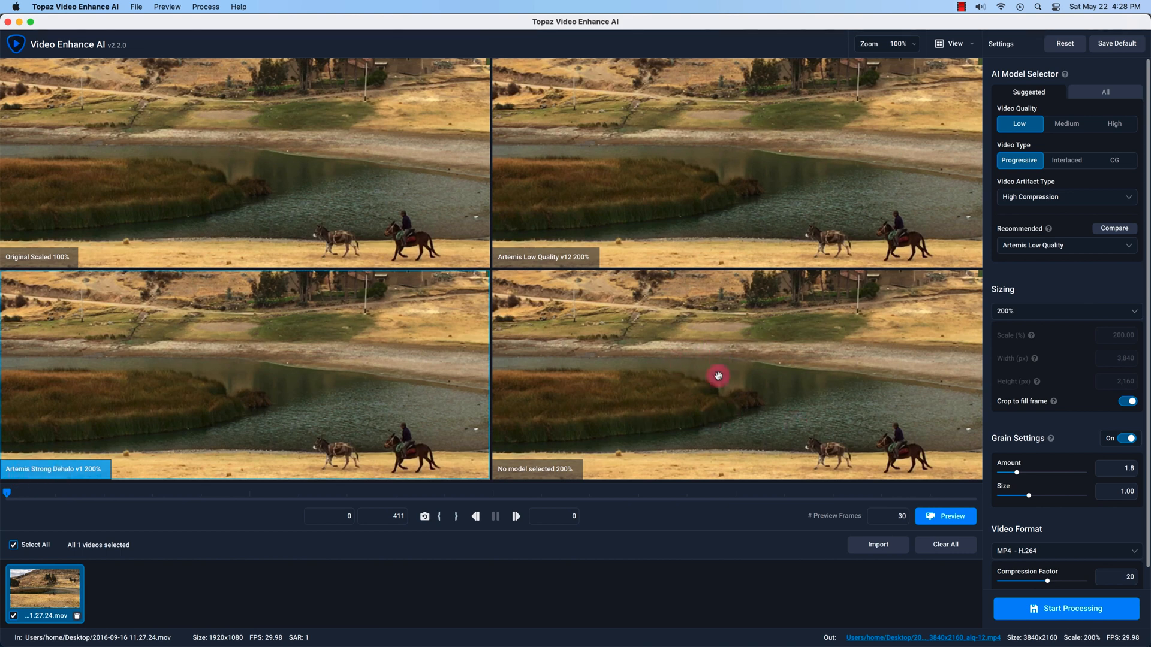
{"action": "mouse_move", "coordinate": [523, 470]}
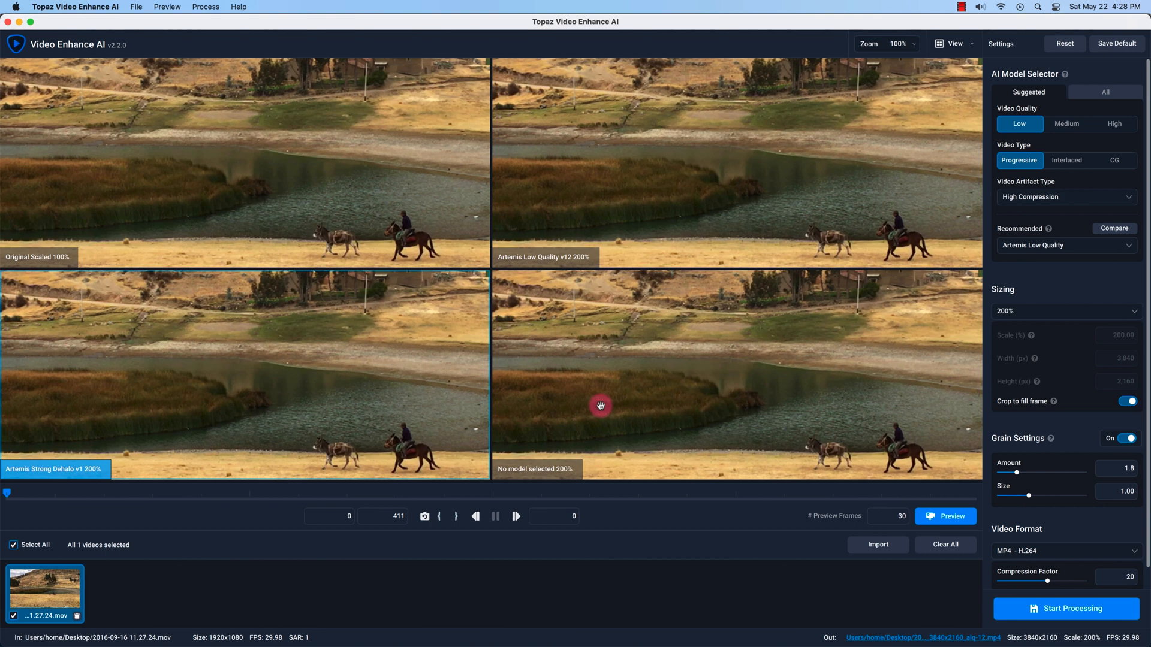
{"action": "mouse_move", "coordinate": [871, 206]}
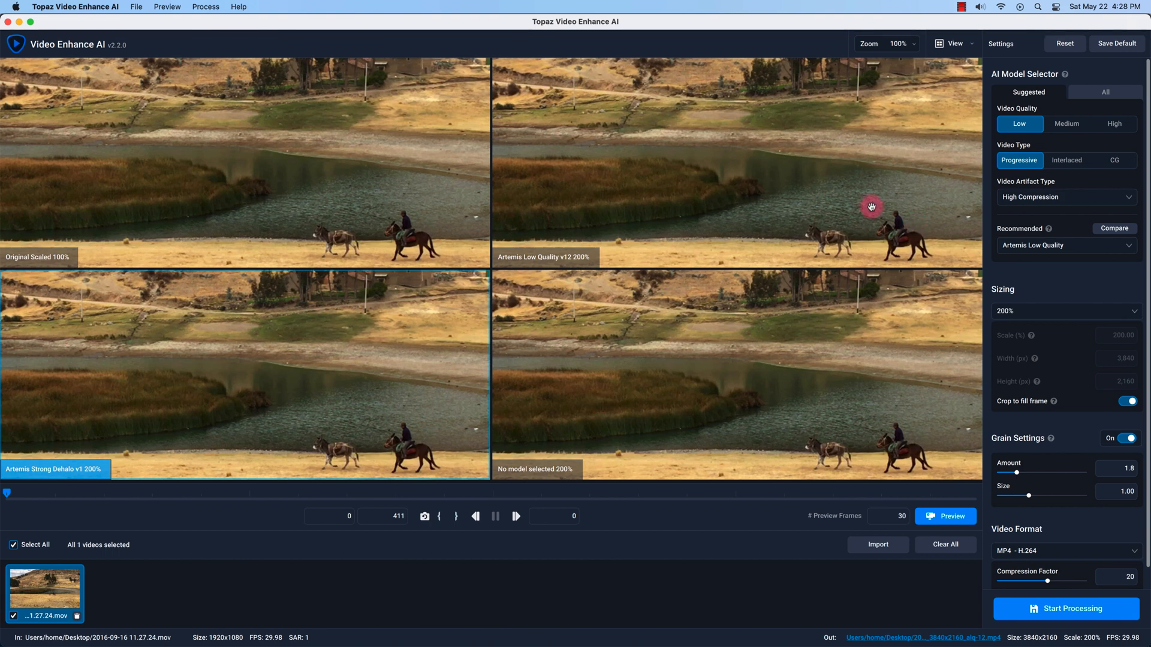
{"action": "mouse_move", "coordinate": [350, 377]}
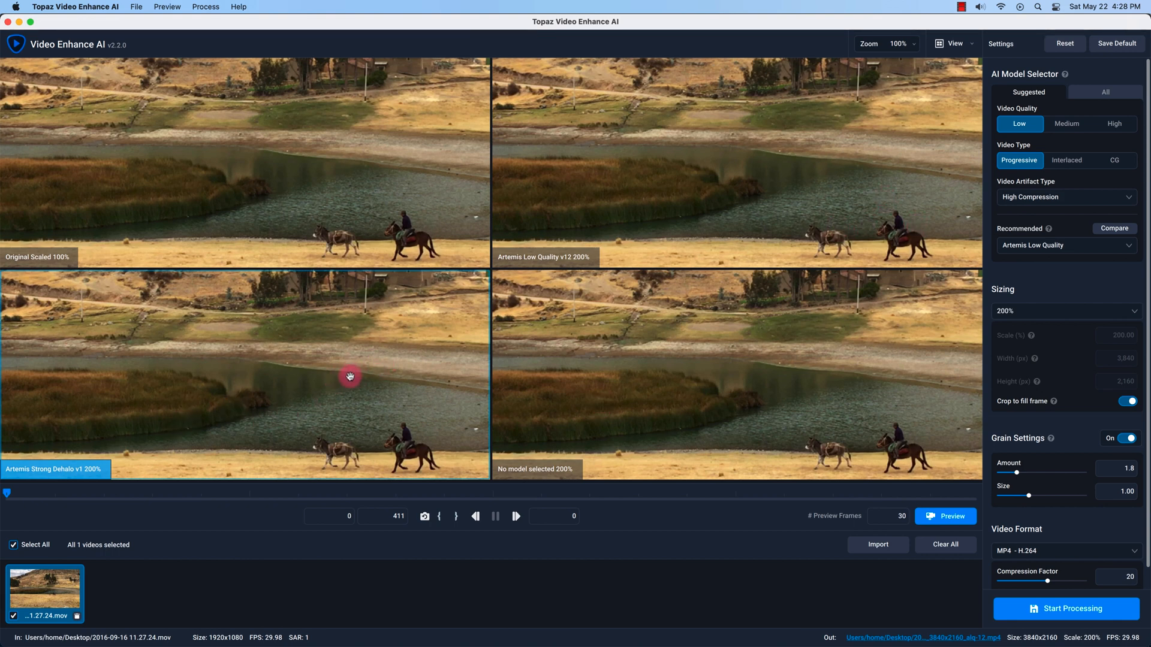
{"action": "mouse_move", "coordinate": [823, 169]}
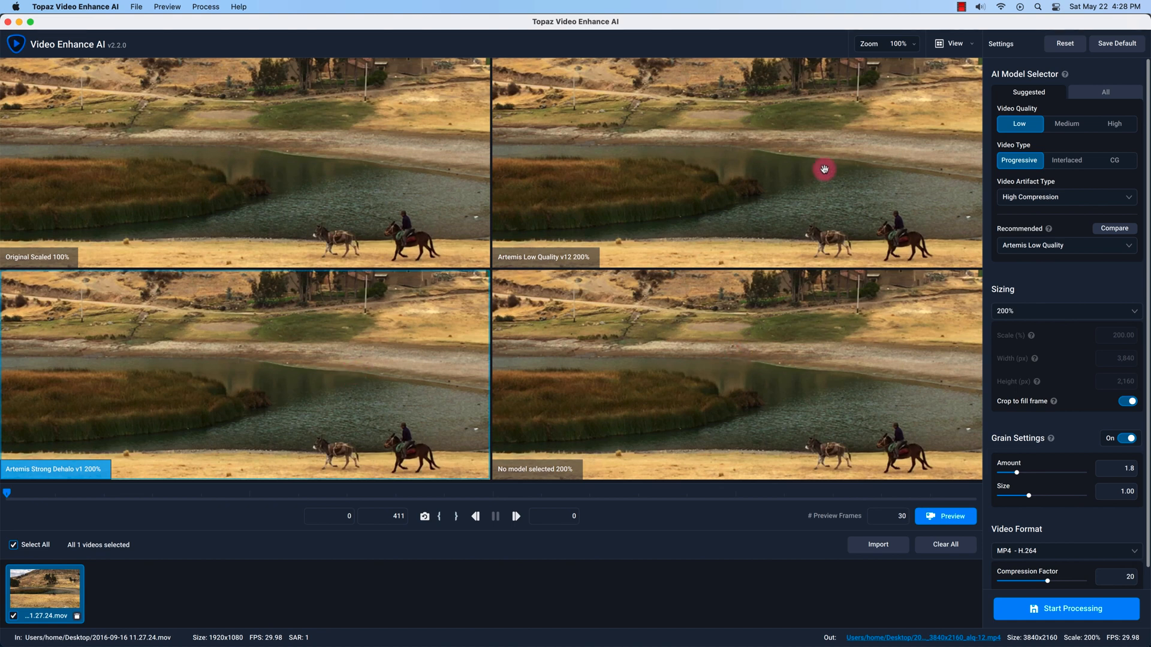
{"action": "mouse_move", "coordinate": [662, 329]}
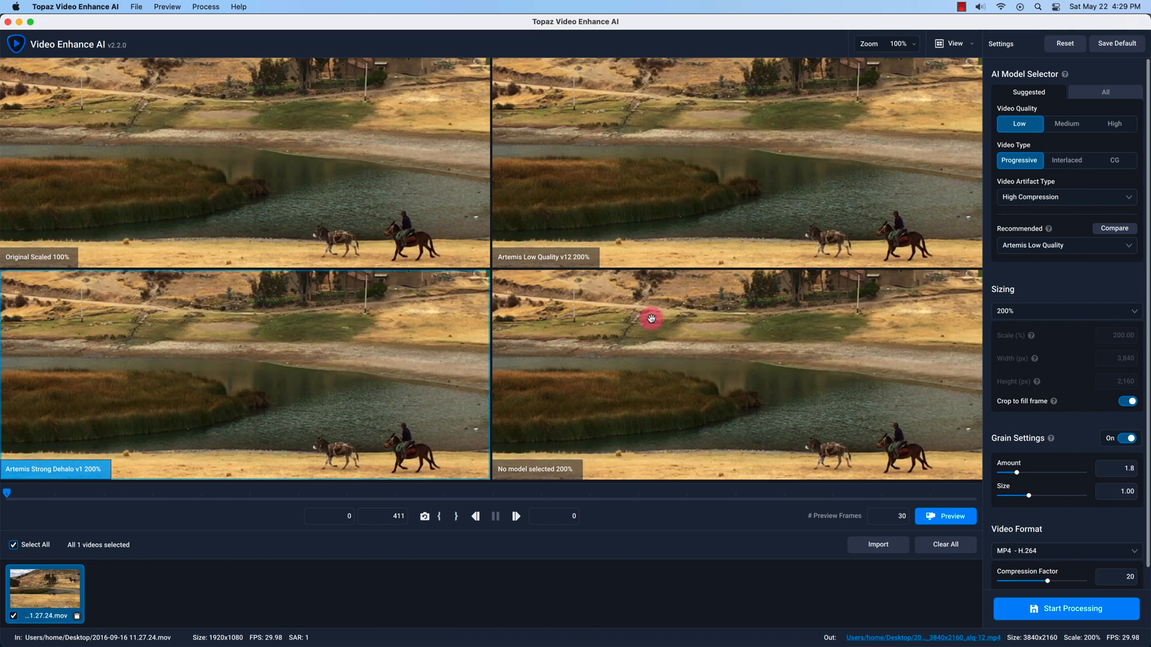
{"action": "mouse_move", "coordinate": [953, 43]}
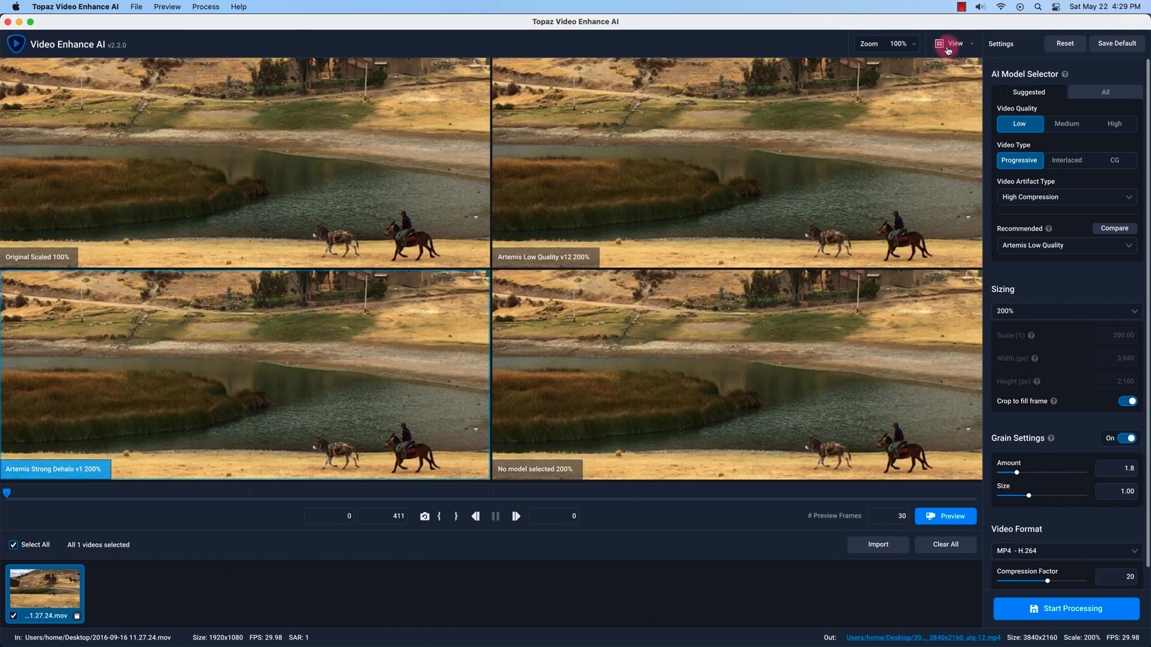
{"action": "left_click", "coordinate": [952, 43]}
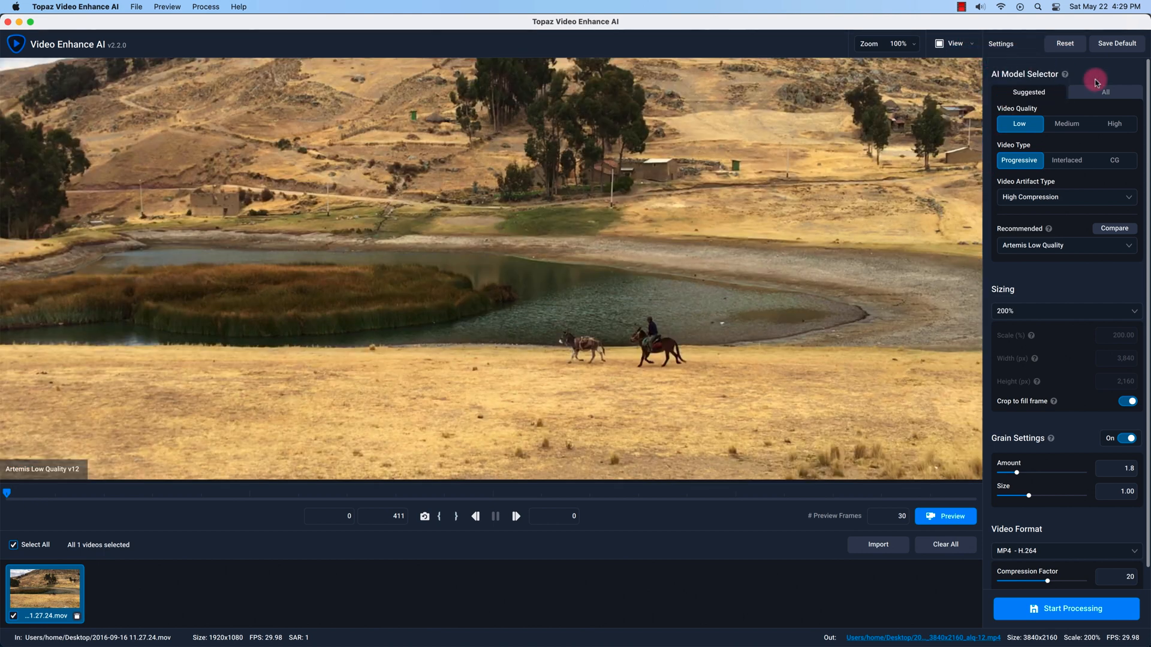
Step: Show the All models list and browse down to Gaia Computer Graphics v5
{"action": "left_click", "coordinate": [1104, 92]}
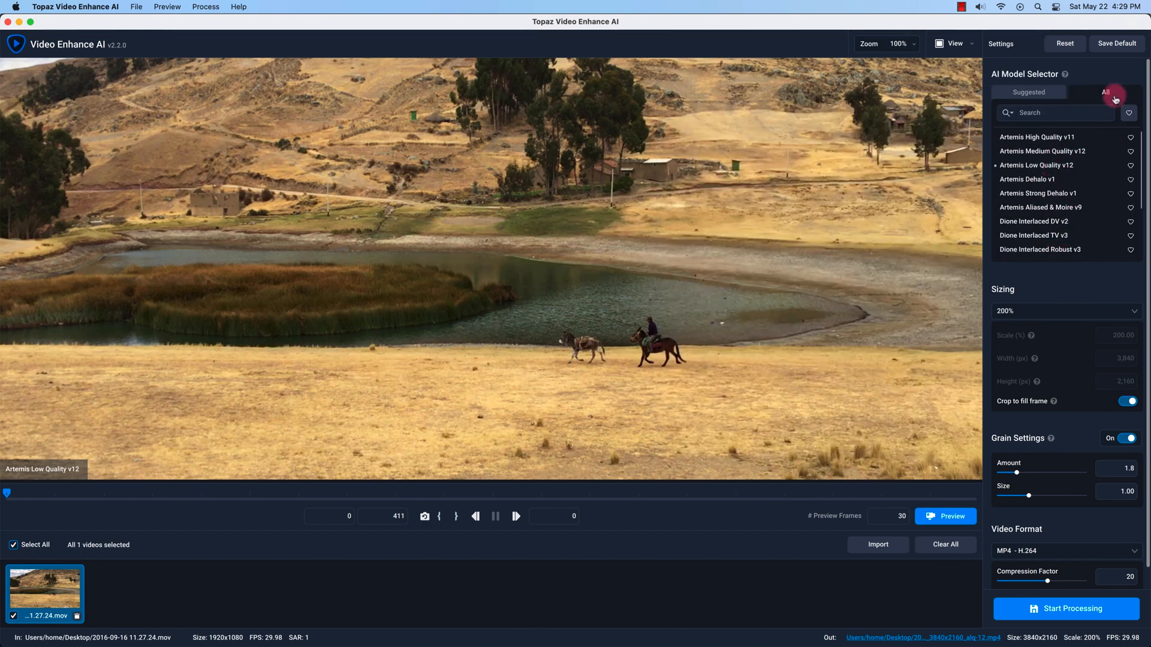
{"action": "mouse_move", "coordinate": [1143, 161]}
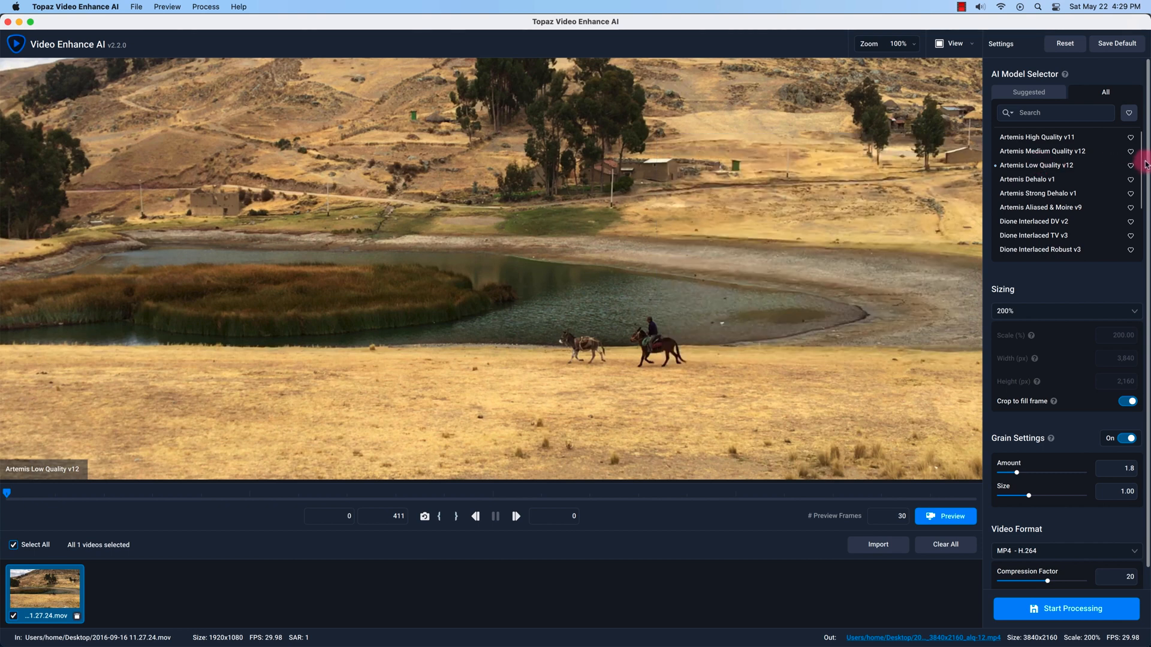
{"action": "scroll", "scroll_direction": "down", "scroll_amount": 3}
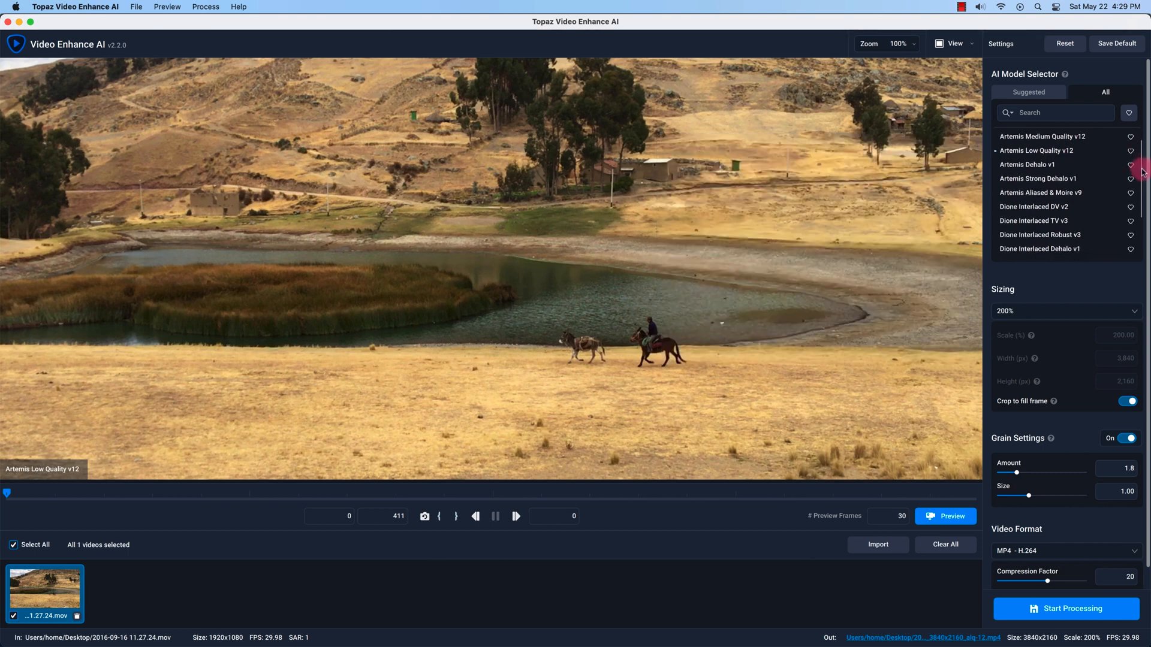
{"action": "scroll", "scroll_direction": "down", "scroll_amount": 3}
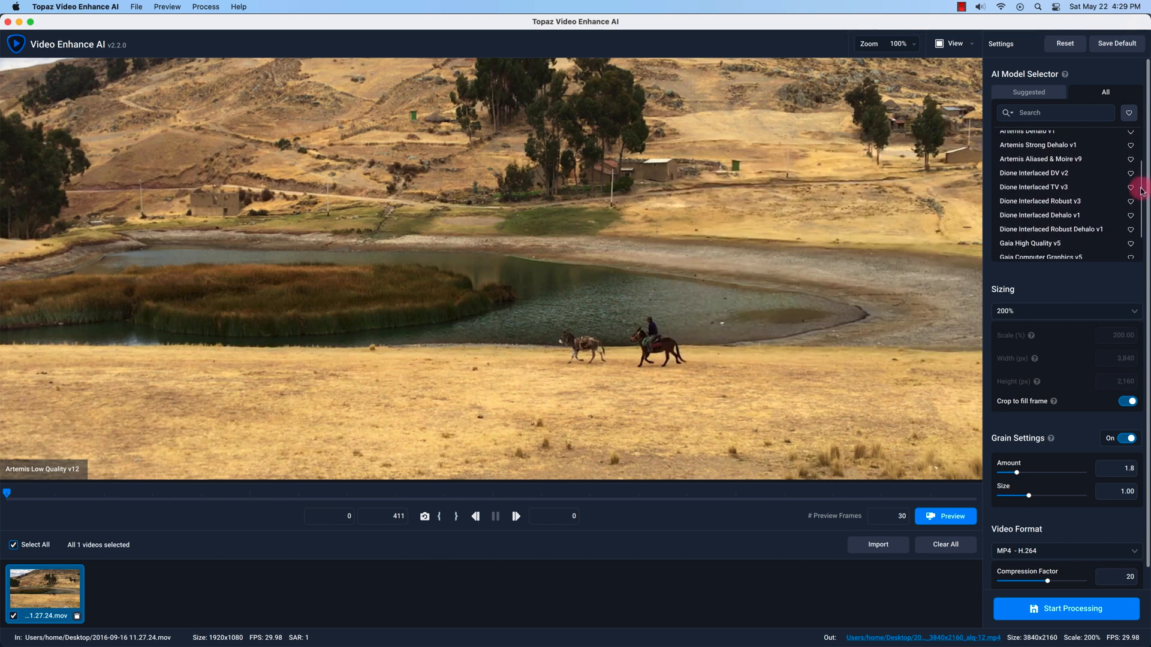
{"action": "mouse_move", "coordinate": [1042, 223]}
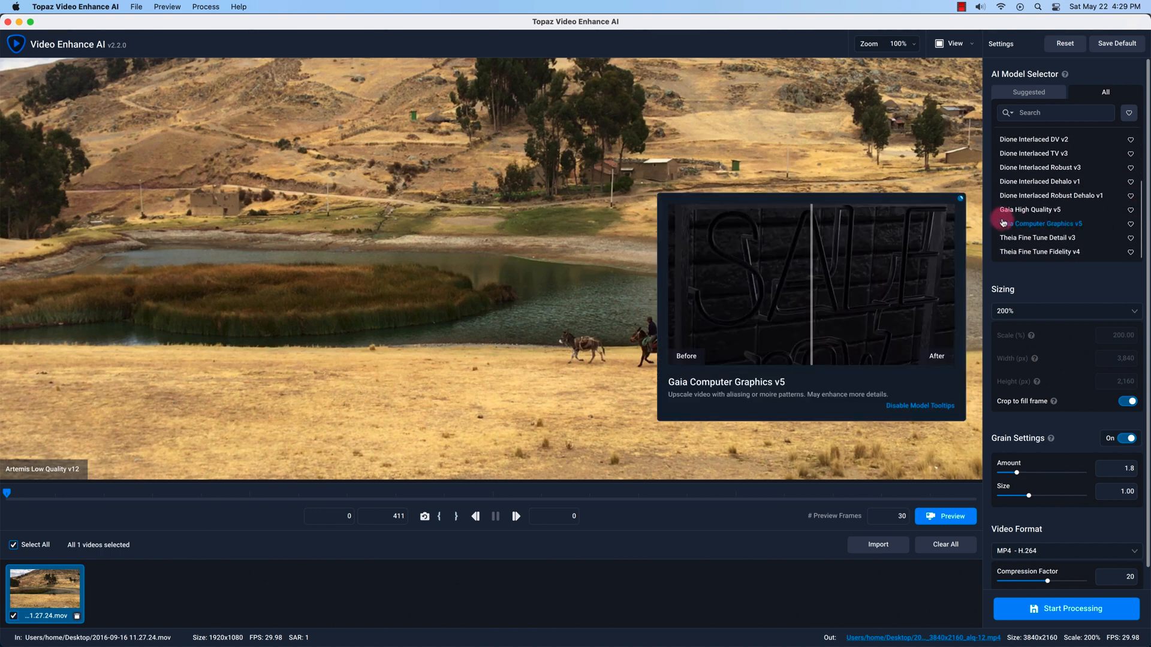
{"action": "mouse_move", "coordinate": [1037, 238]}
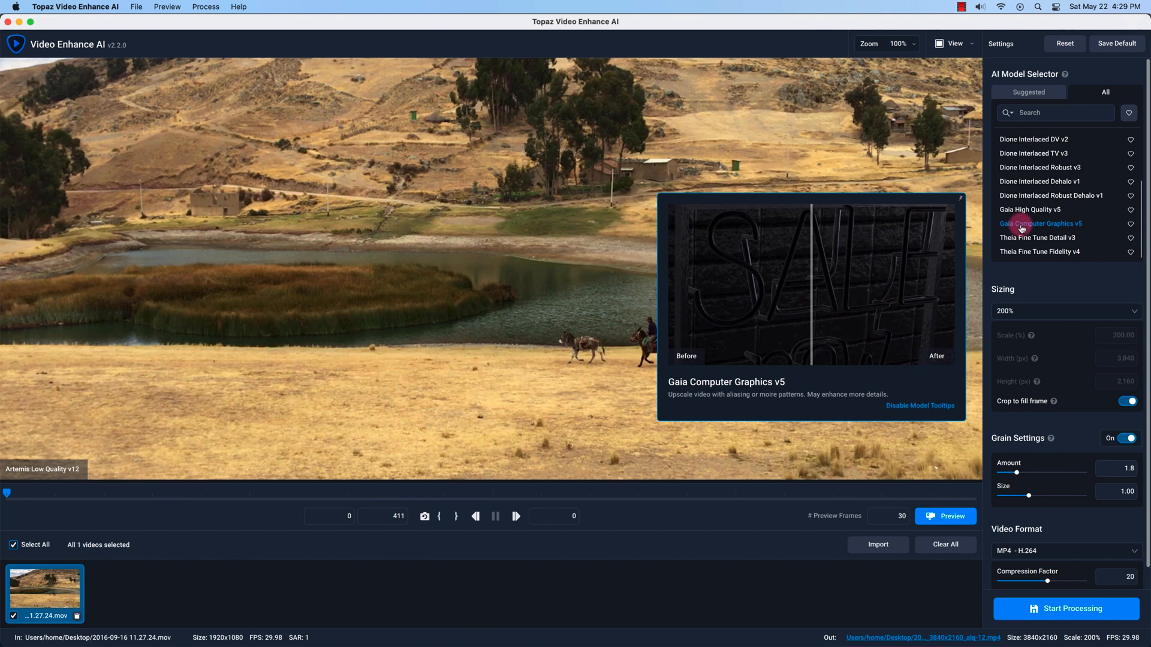
{"action": "mouse_move", "coordinate": [1027, 92]}
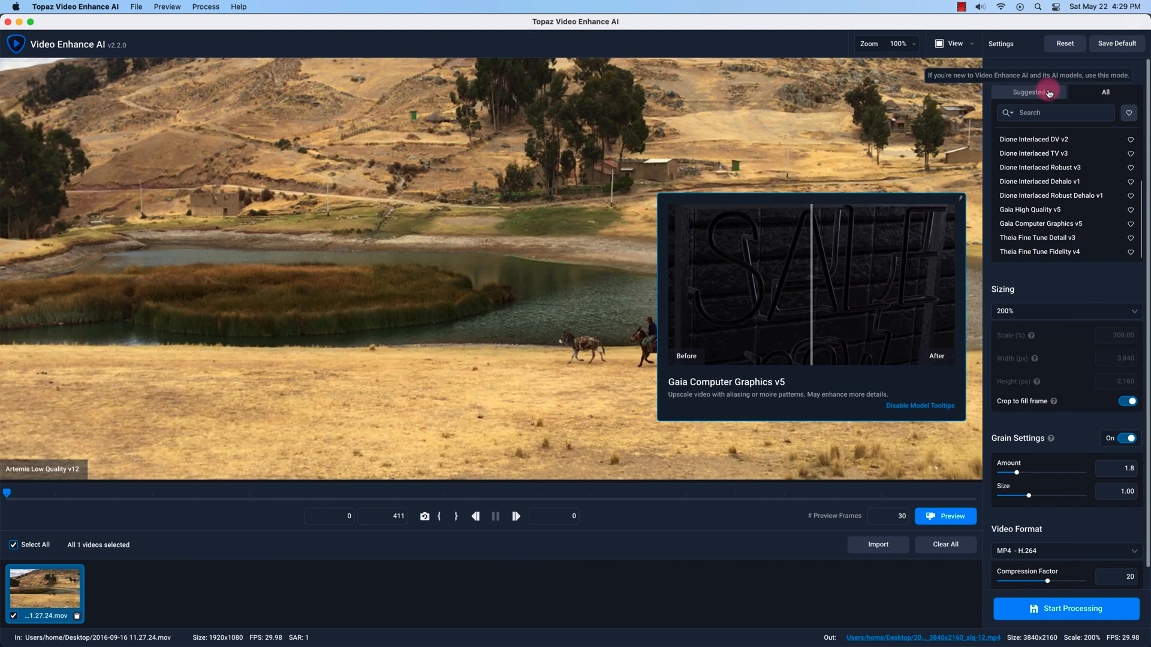
Step: Return the AI Model Selector to its Suggested settings
{"action": "left_click", "coordinate": [1029, 92]}
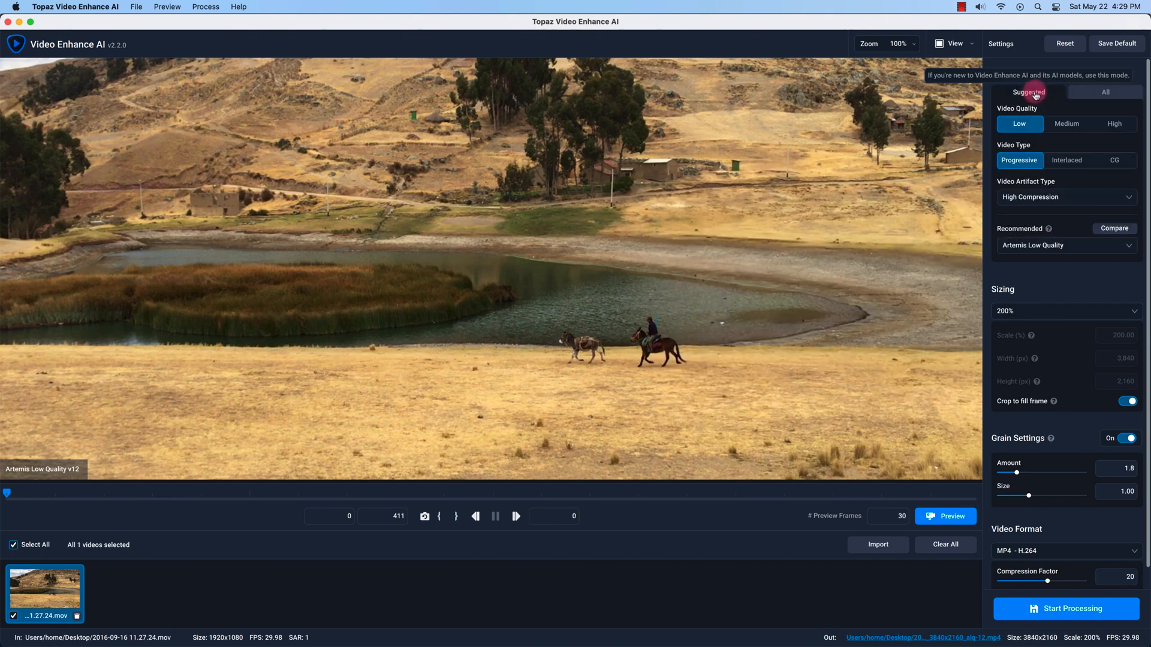
{"action": "mouse_move", "coordinate": [1112, 293]}
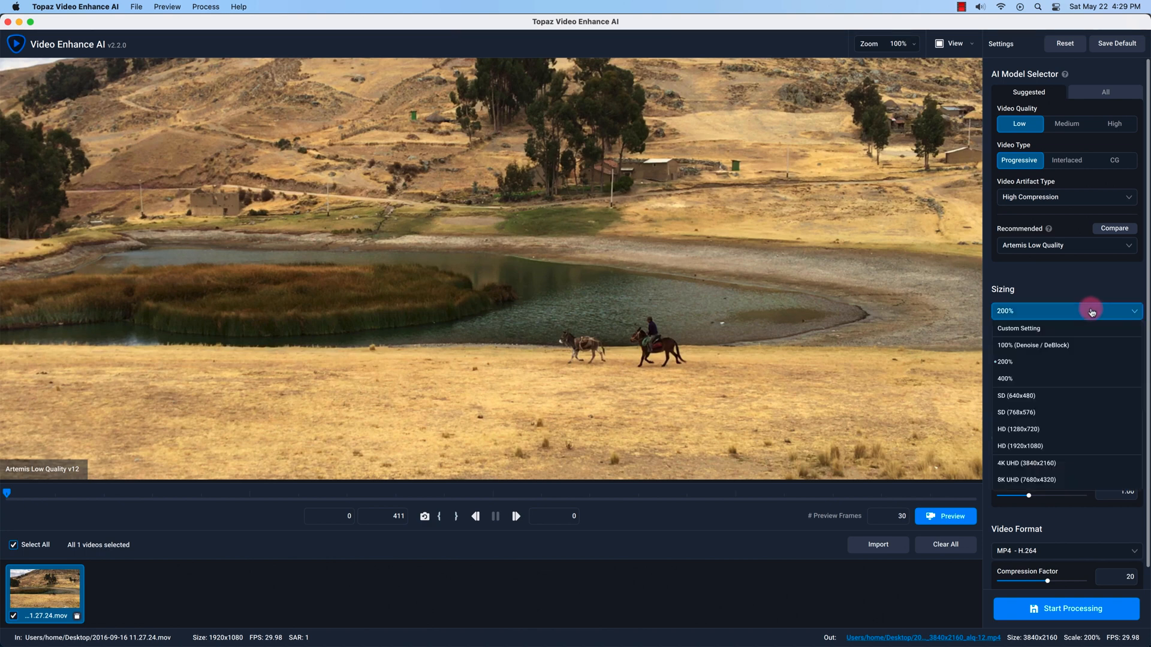
{"action": "mouse_move", "coordinate": [1072, 463]}
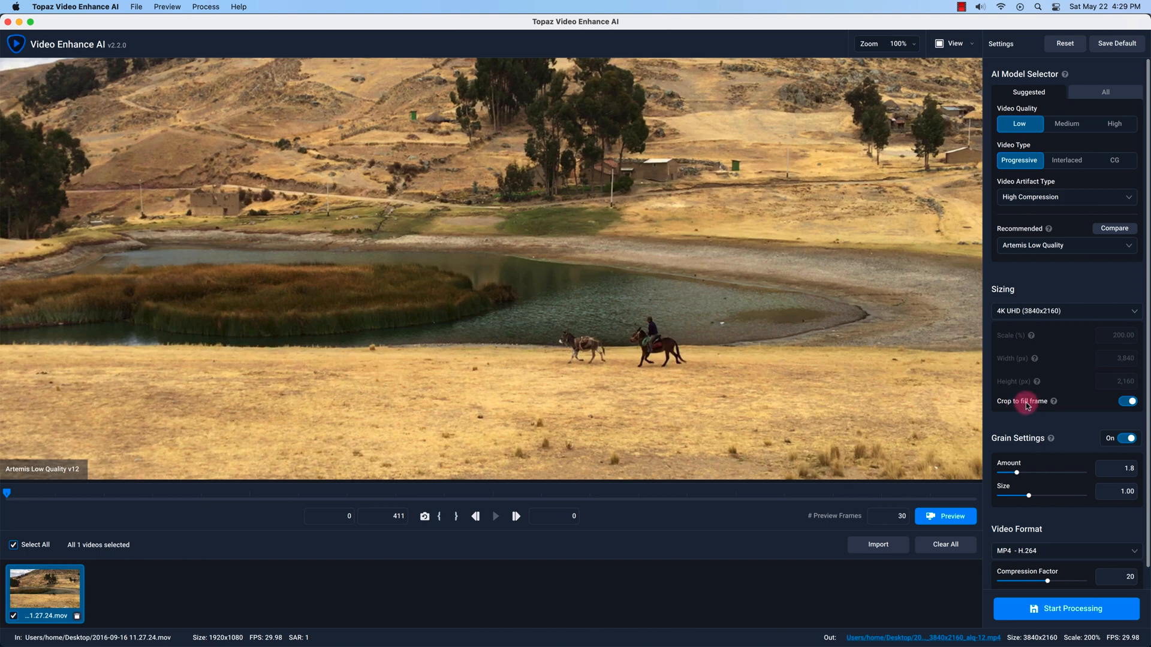
{"action": "mouse_move", "coordinate": [1028, 440]}
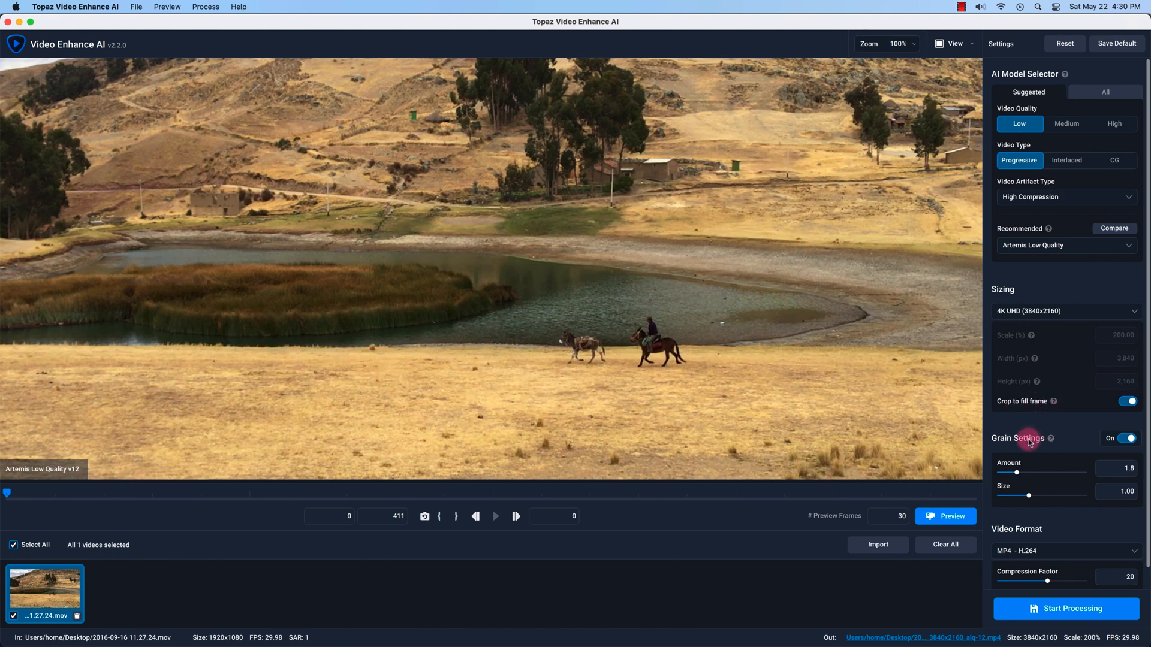
{"action": "mouse_move", "coordinate": [1131, 439]}
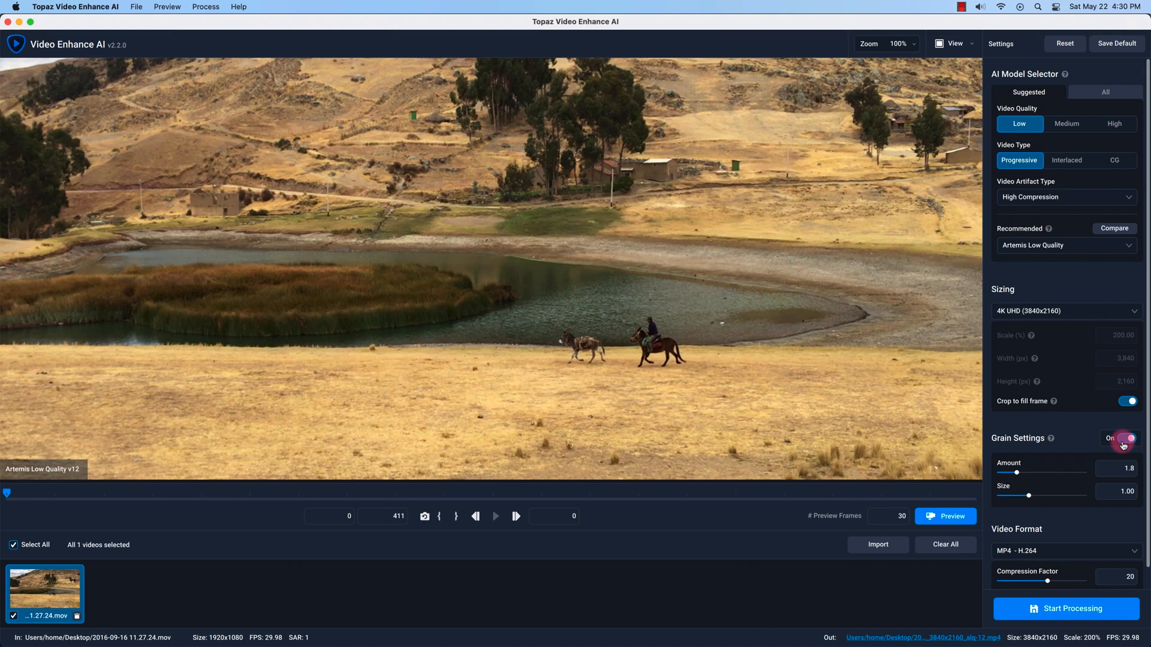
{"action": "mouse_move", "coordinate": [1058, 467]}
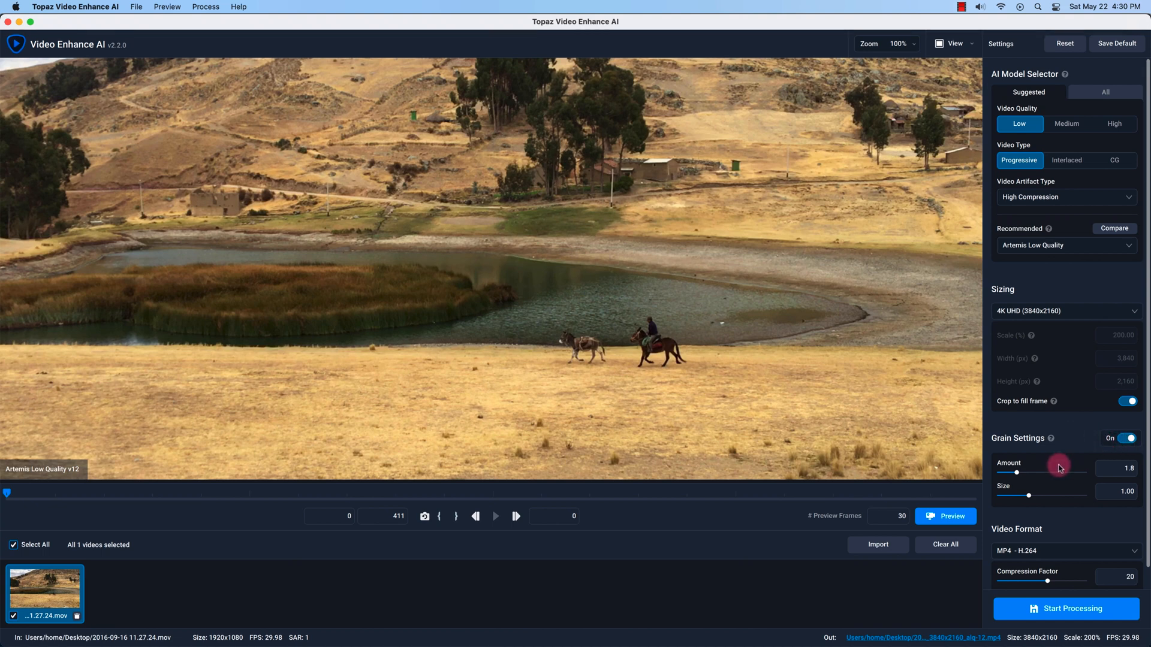
{"action": "mouse_move", "coordinate": [1144, 455]}
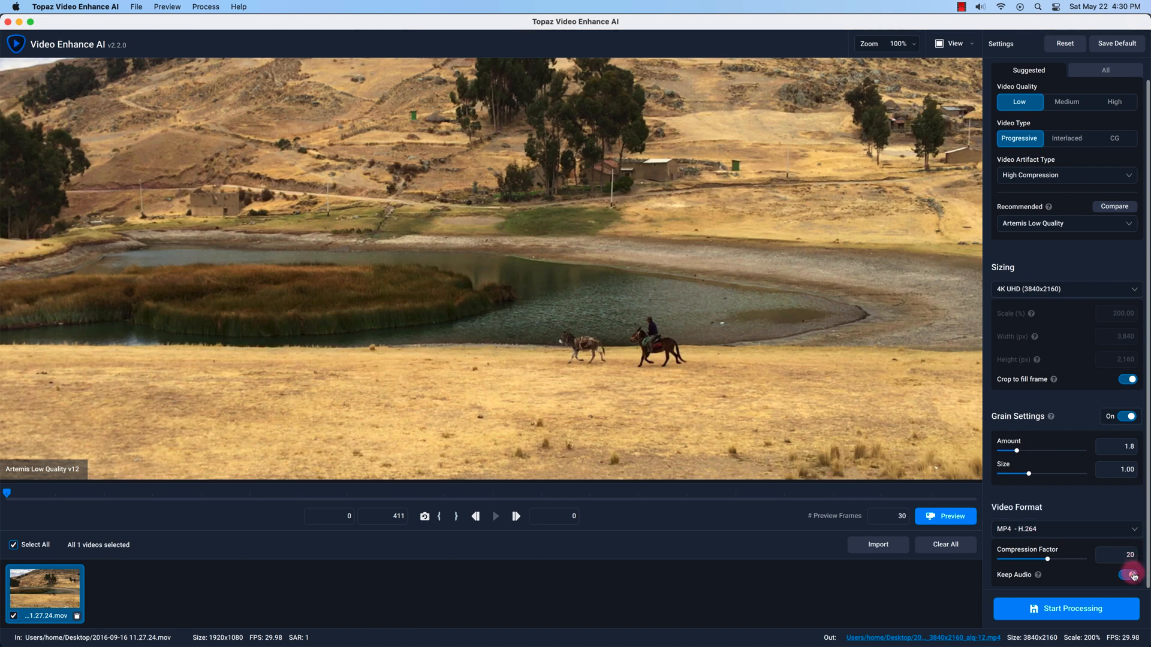
Step: Switch Keep Audio off so the MP4 H.264 export drops the audio
{"action": "left_click", "coordinate": [1130, 574]}
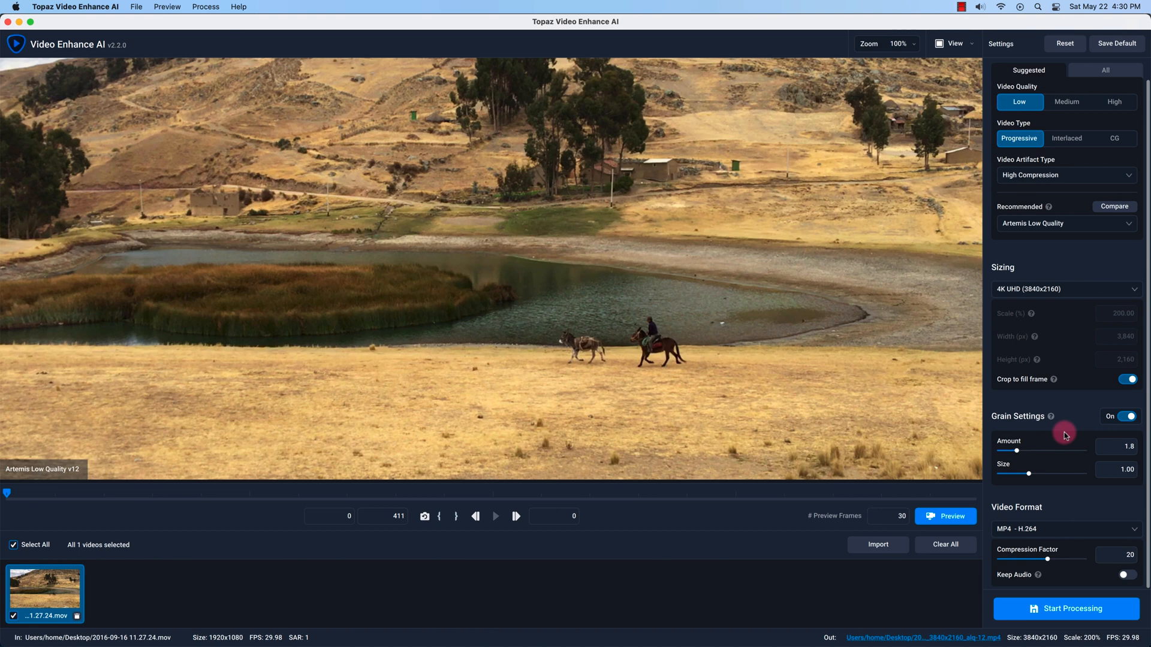
{"action": "mouse_move", "coordinate": [1063, 557]}
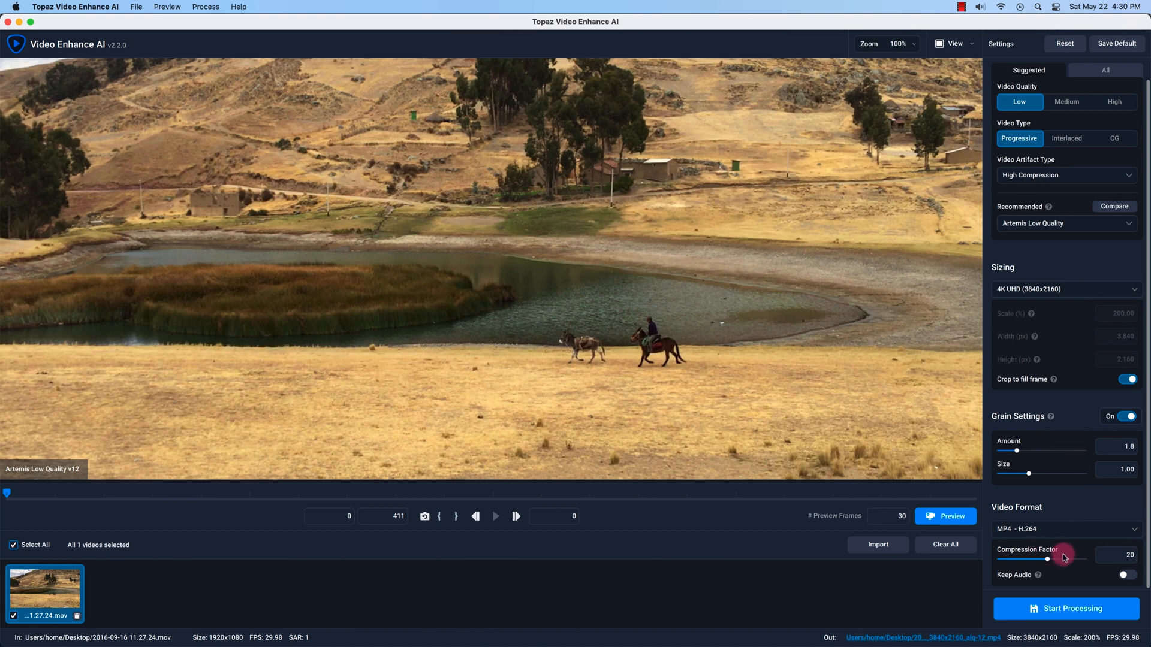
{"action": "mouse_move", "coordinate": [1063, 555]}
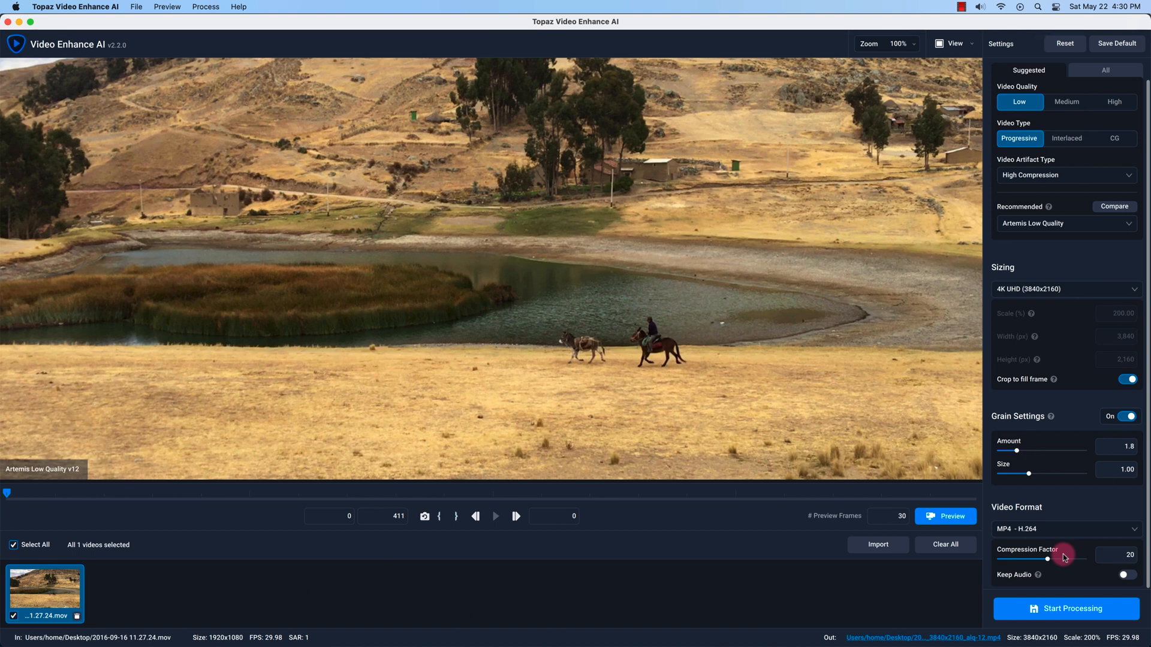
{"action": "mouse_move", "coordinate": [153, 489]}
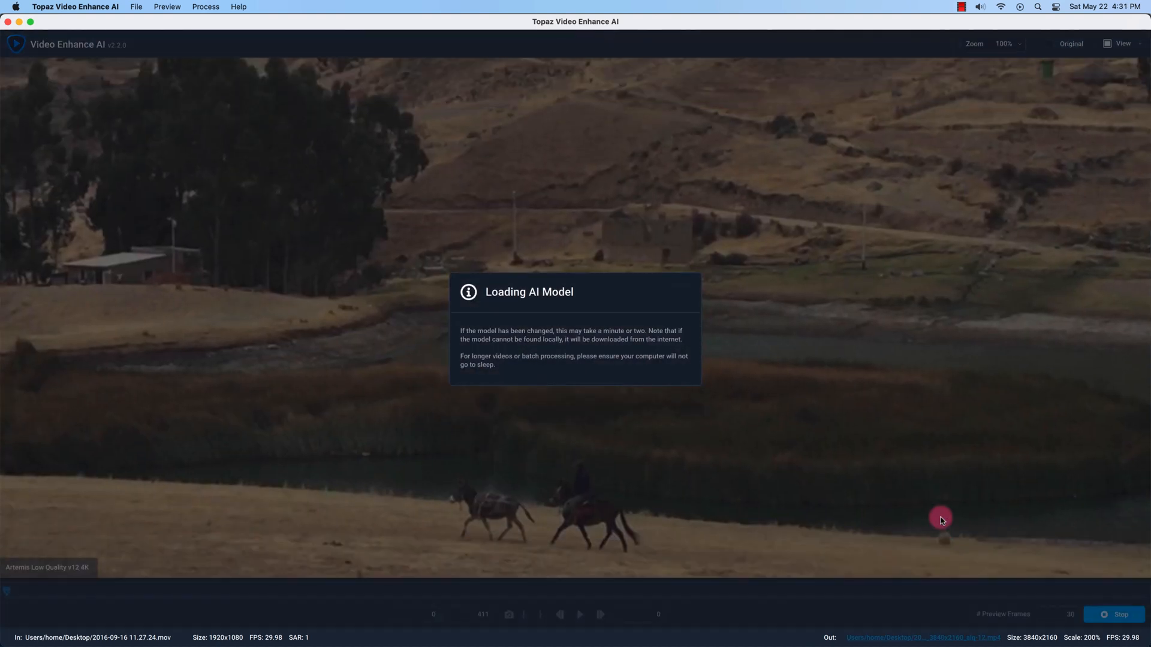
{"action": "mouse_move", "coordinate": [468, 401]}
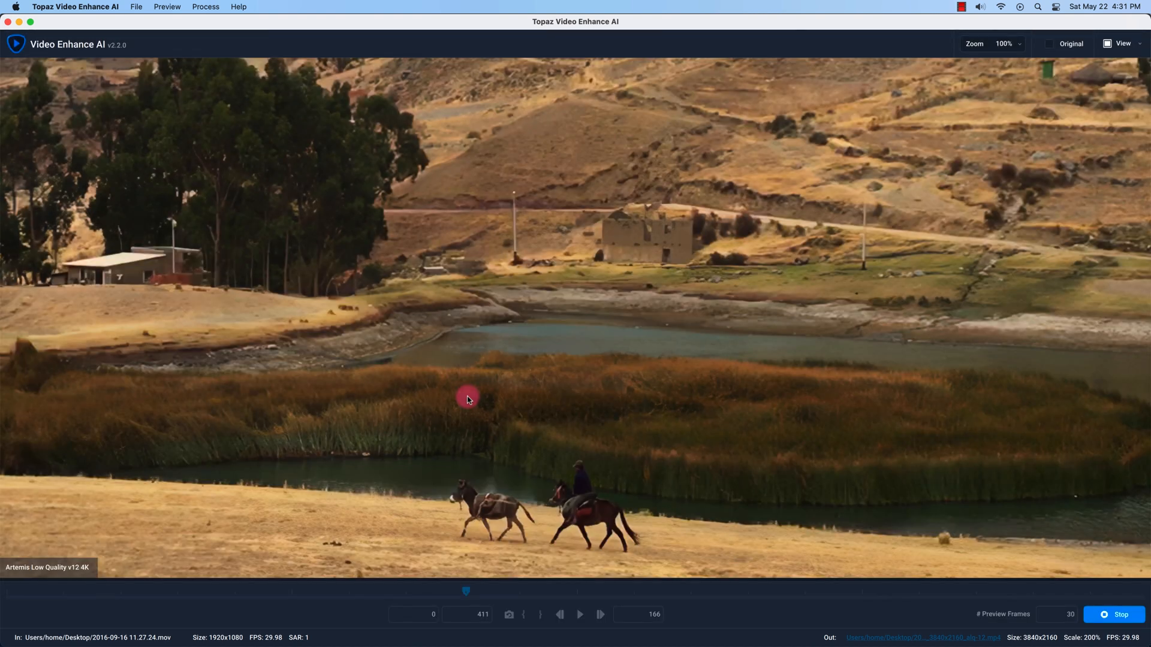
Step: Play back the rendered 30-frame Artemis Low Quality 4K preview of the Peru clip
{"action": "left_click", "coordinate": [599, 613]}
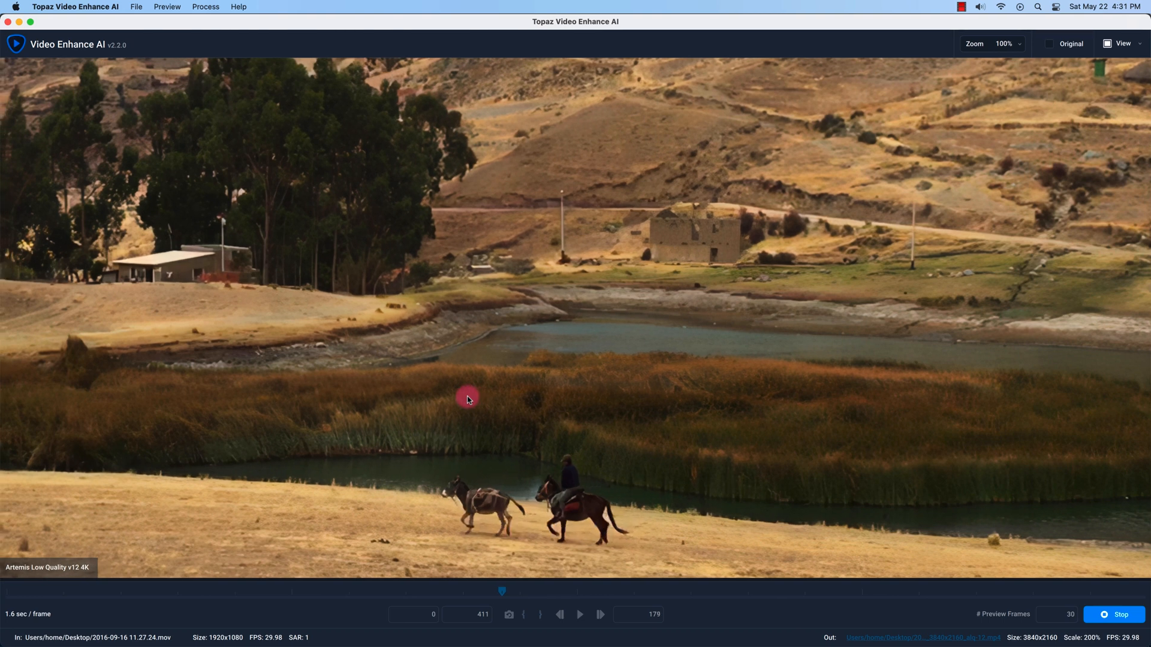
{"action": "left_click", "coordinate": [599, 614]}
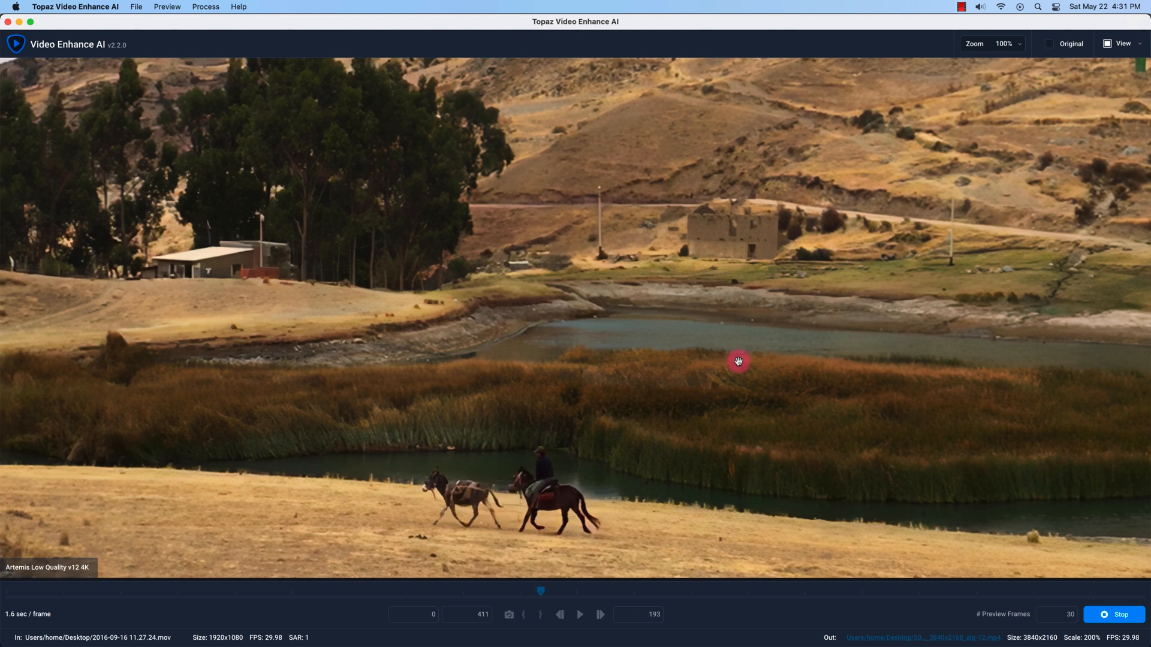
{"action": "left_click", "coordinate": [598, 614]}
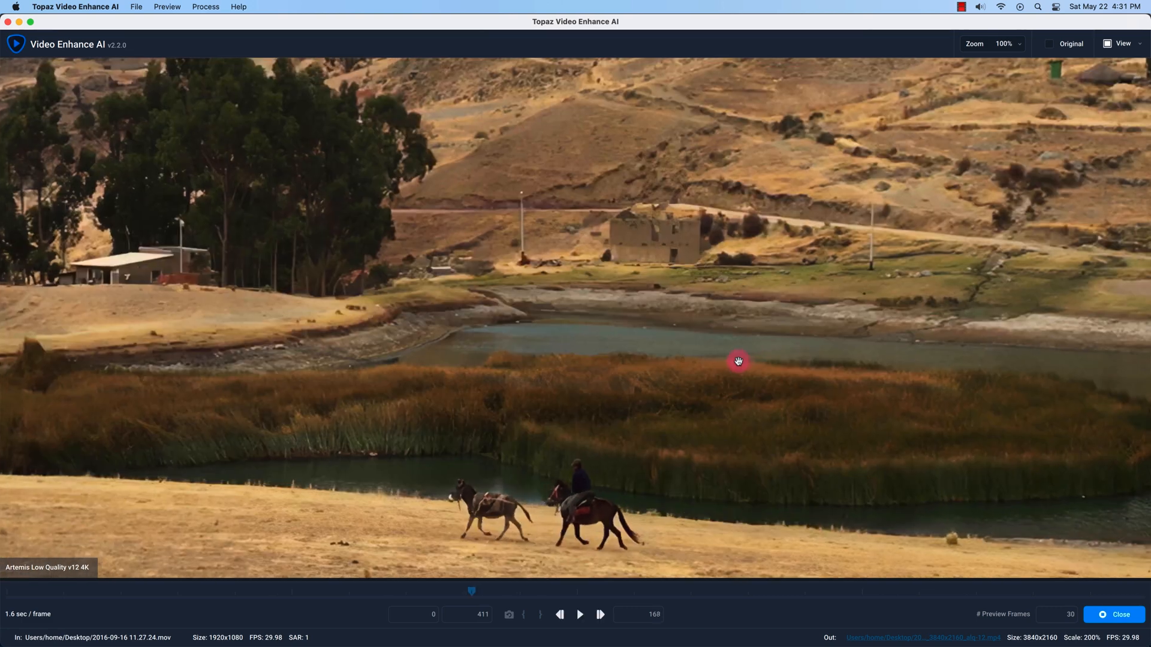
{"action": "mouse_move", "coordinate": [376, 483]}
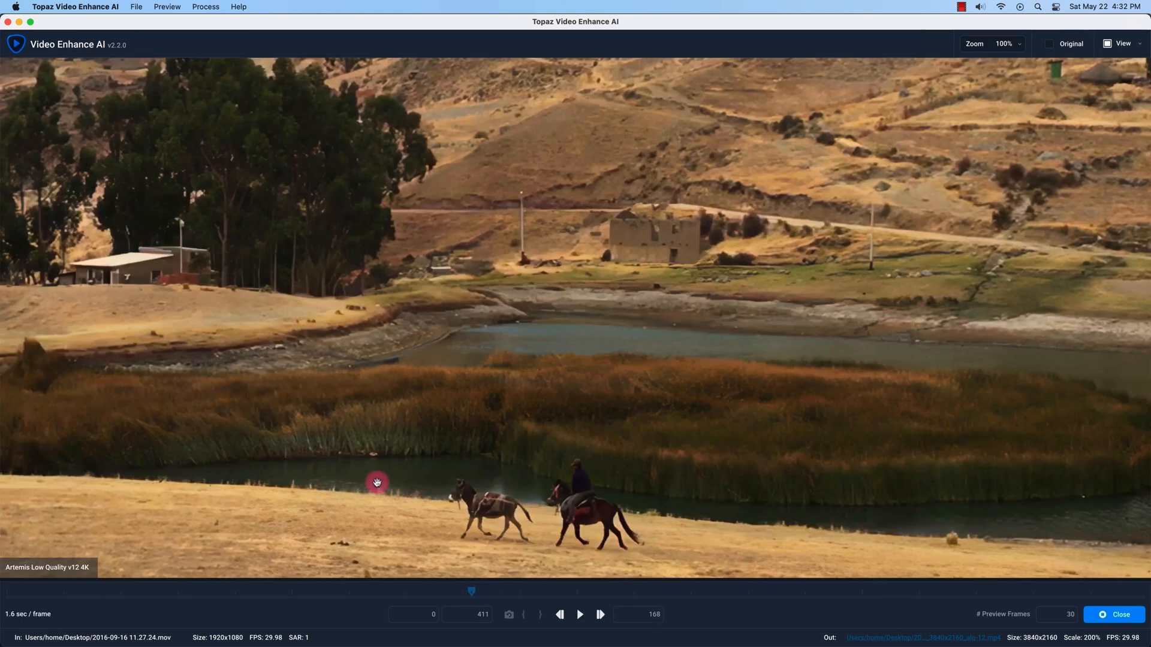
{"action": "mouse_move", "coordinate": [52, 569]}
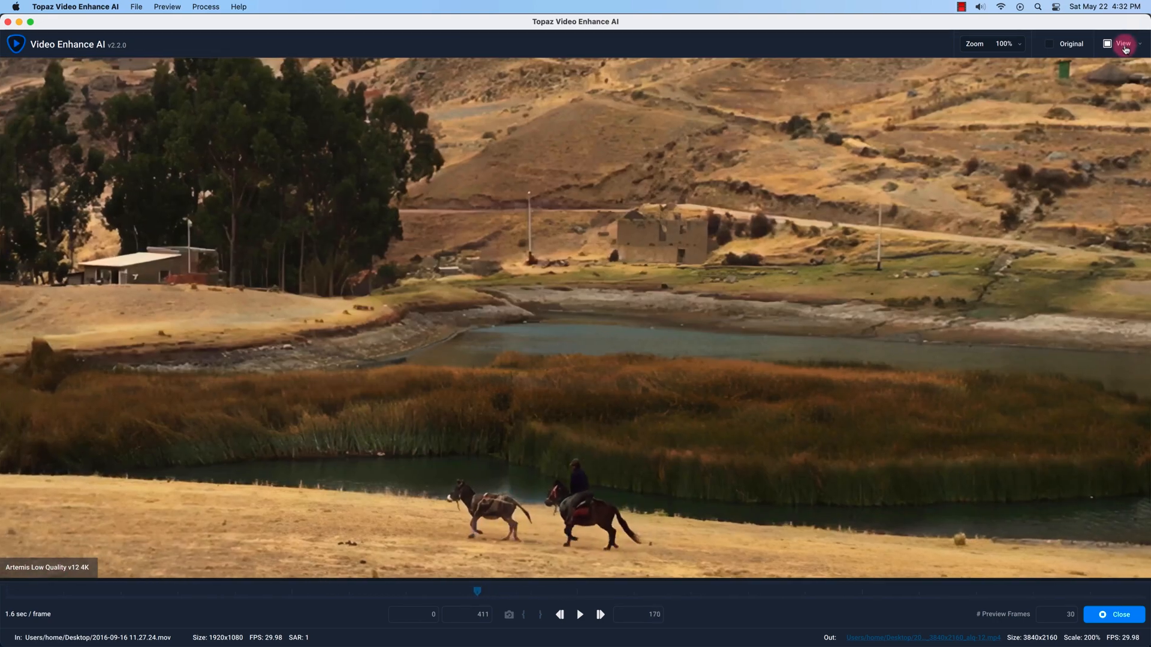
Step: Show original and Artemis 4K result side by side and pause playback to inspect them
{"action": "left_click", "coordinate": [1122, 43]}
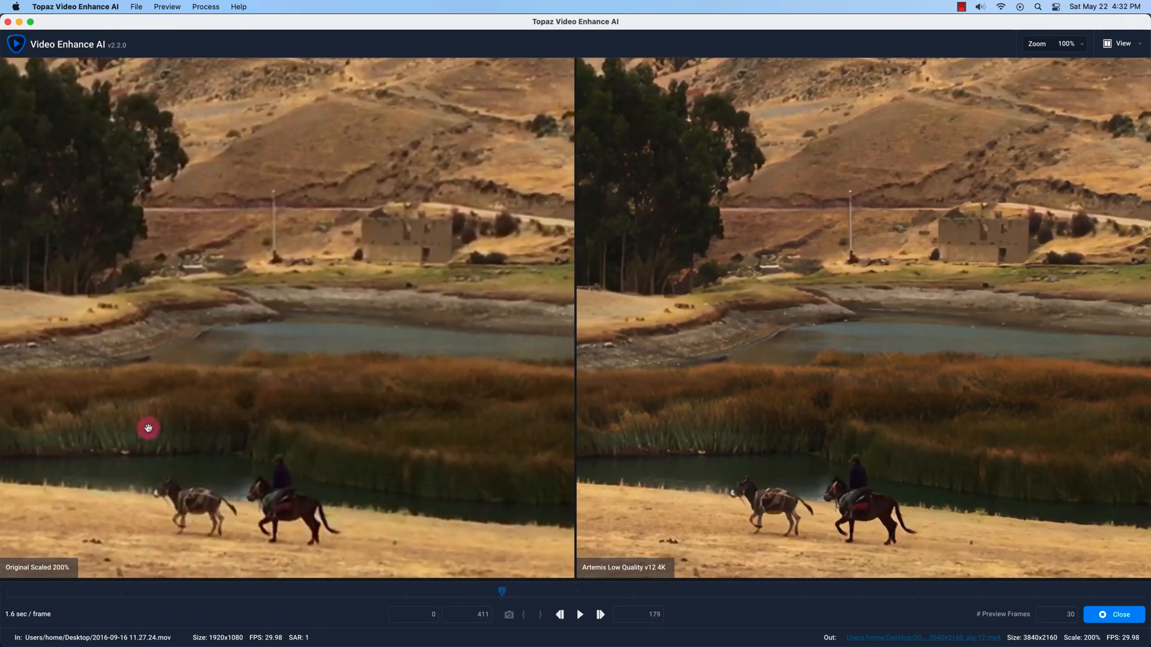
{"action": "left_click", "coordinate": [599, 613]}
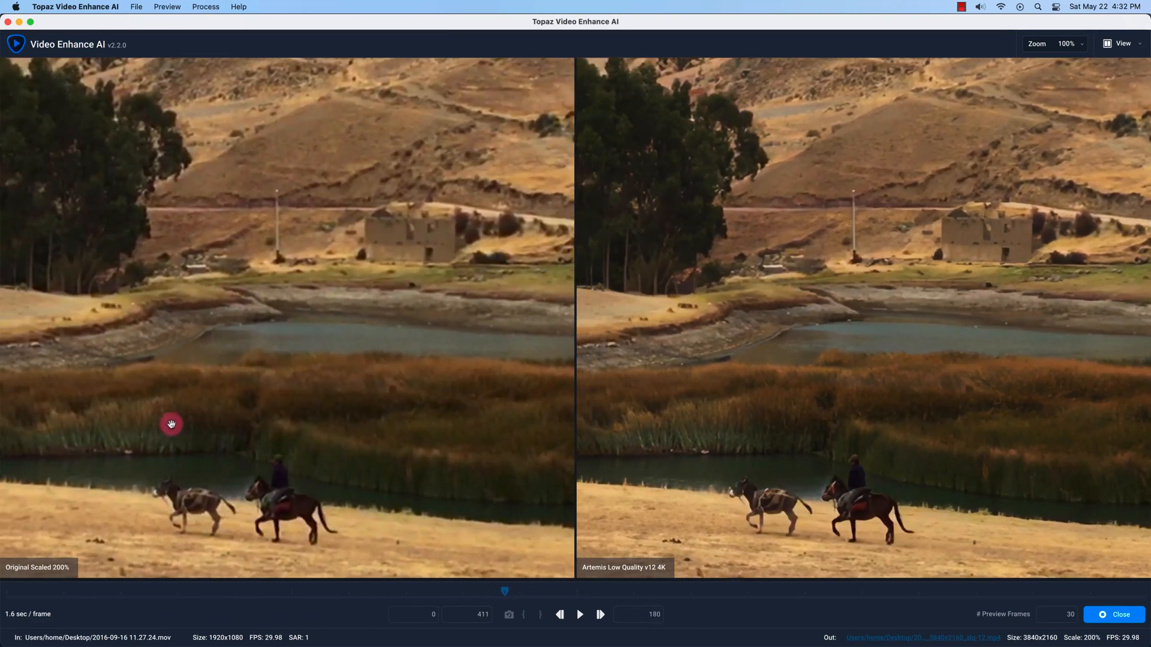
{"action": "left_click", "coordinate": [580, 614]}
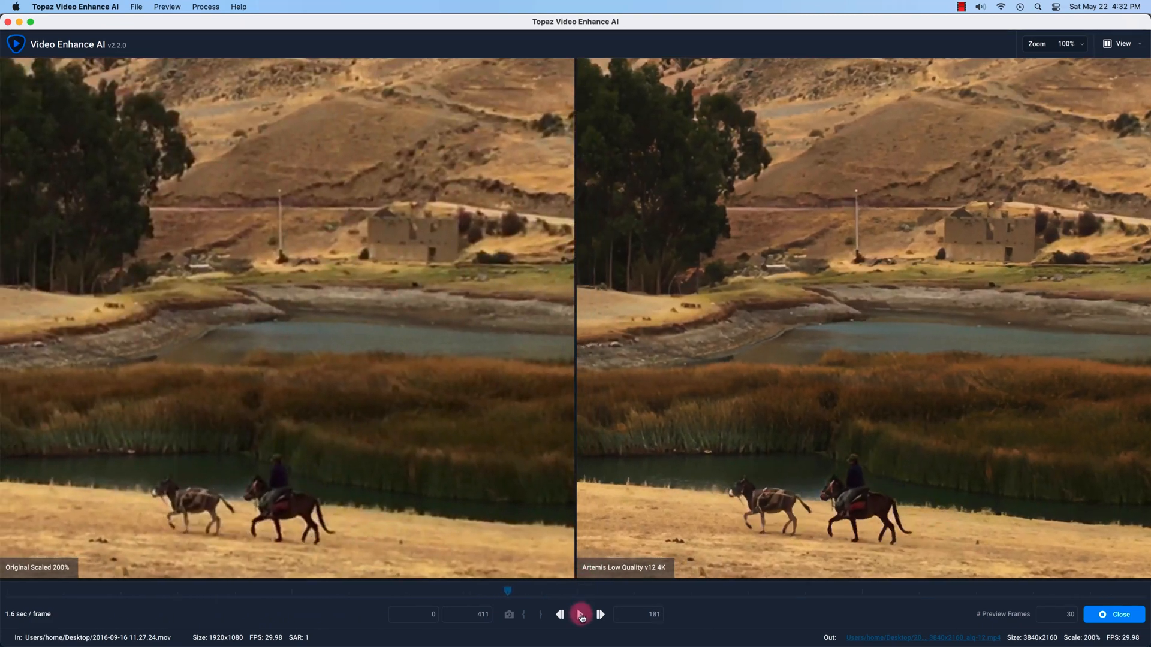
{"action": "left_click", "coordinate": [559, 614]}
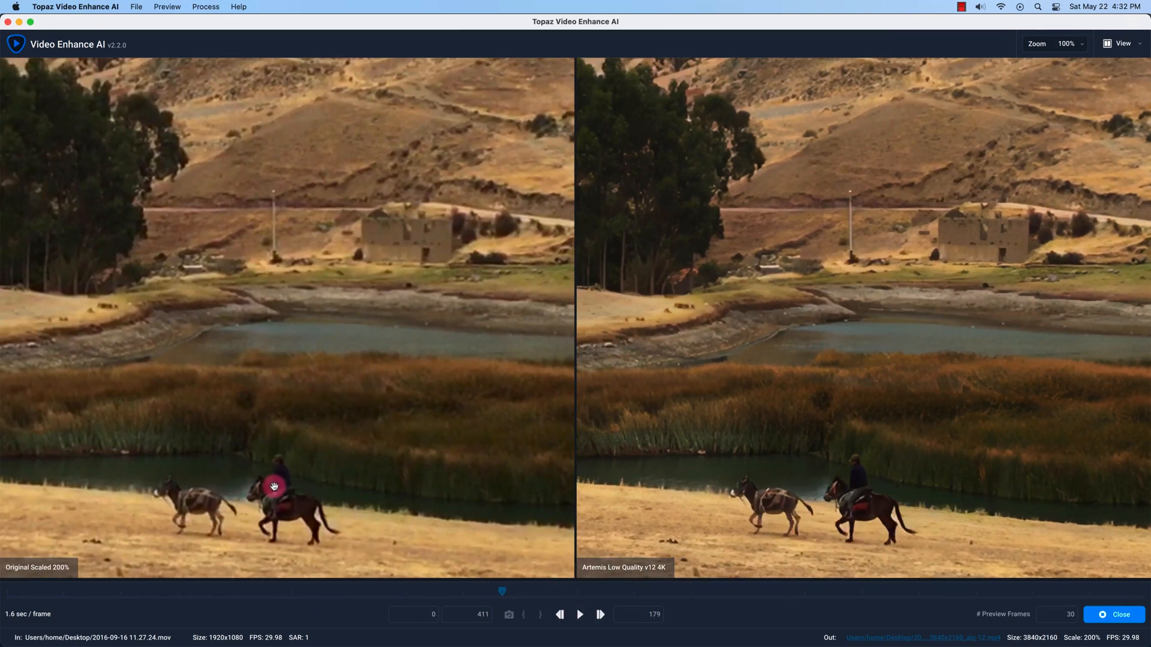
{"action": "mouse_move", "coordinate": [767, 492]}
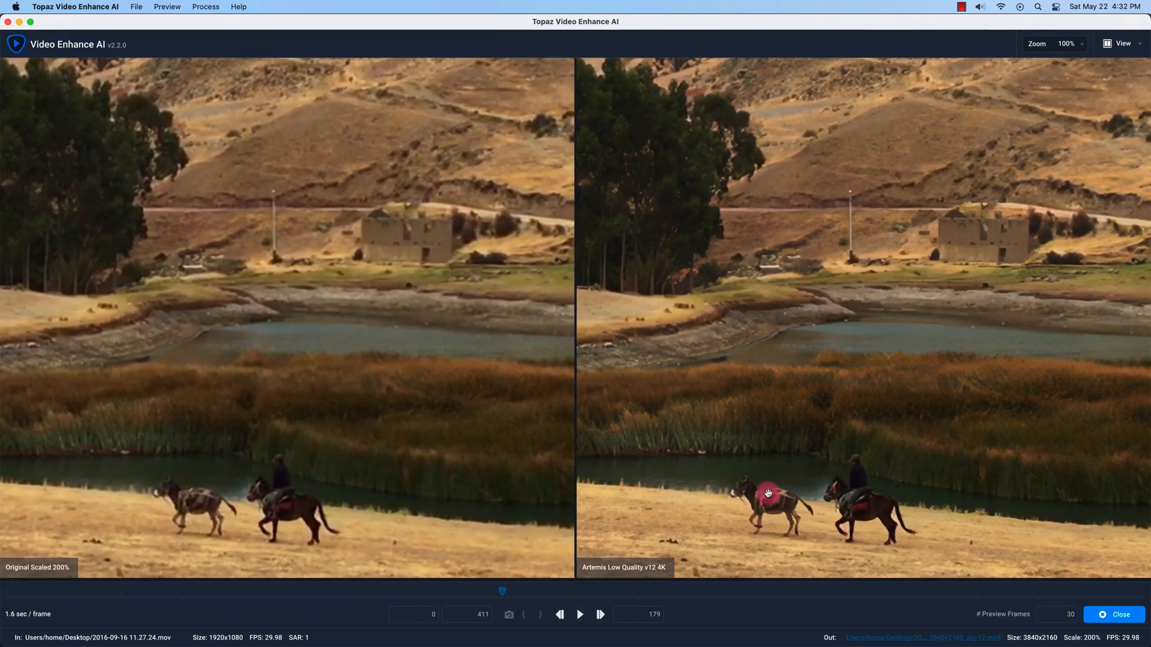
{"action": "mouse_move", "coordinate": [850, 499]}
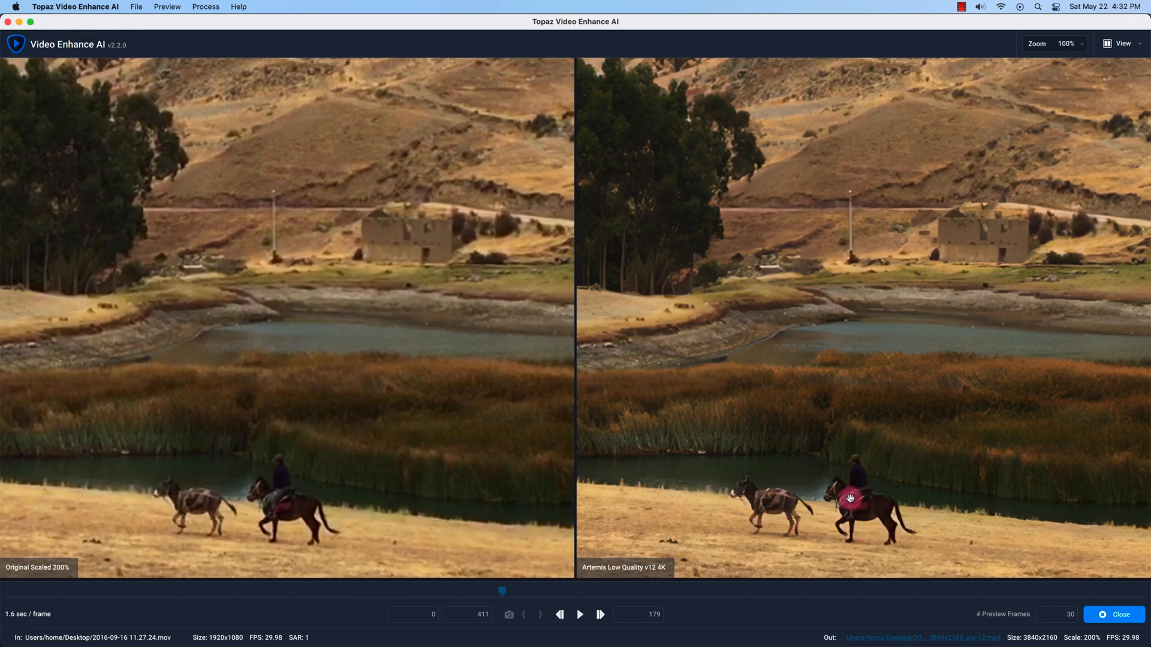
{"action": "mouse_move", "coordinate": [871, 501]}
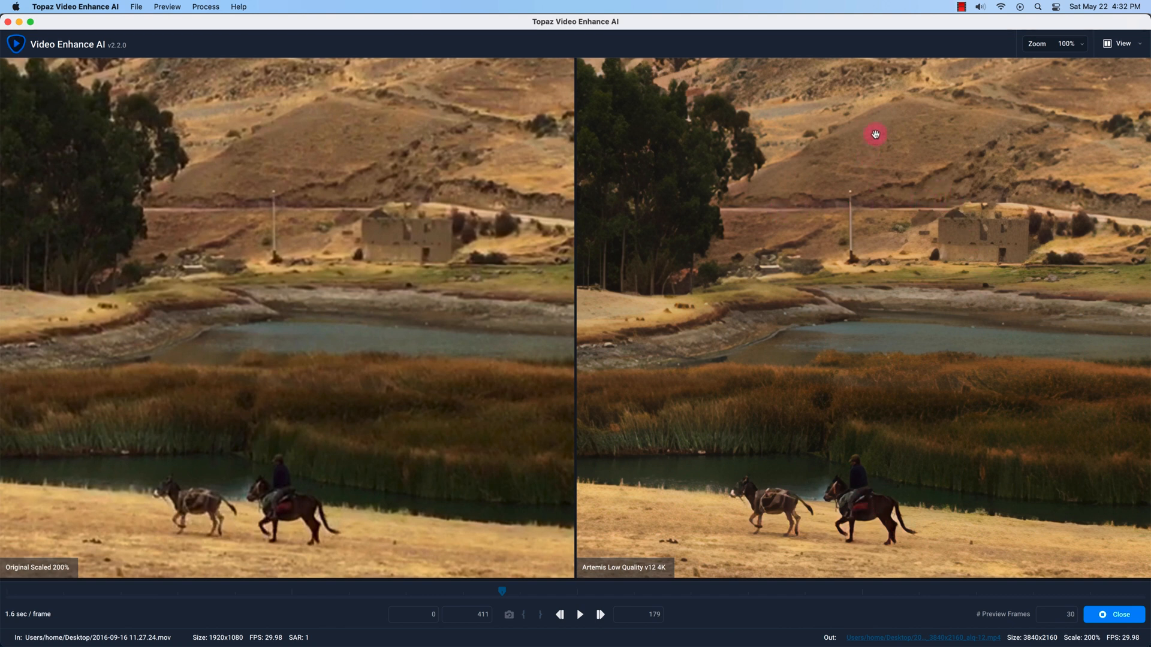
{"action": "mouse_move", "coordinate": [837, 133]}
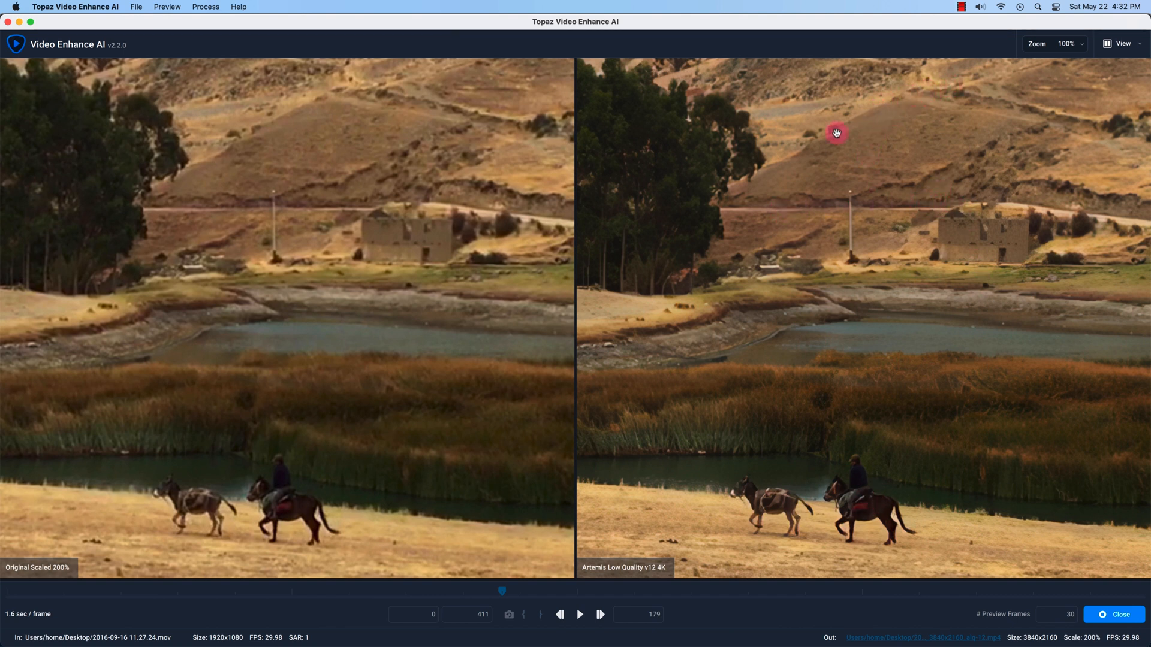
{"action": "mouse_move", "coordinate": [1008, 249]}
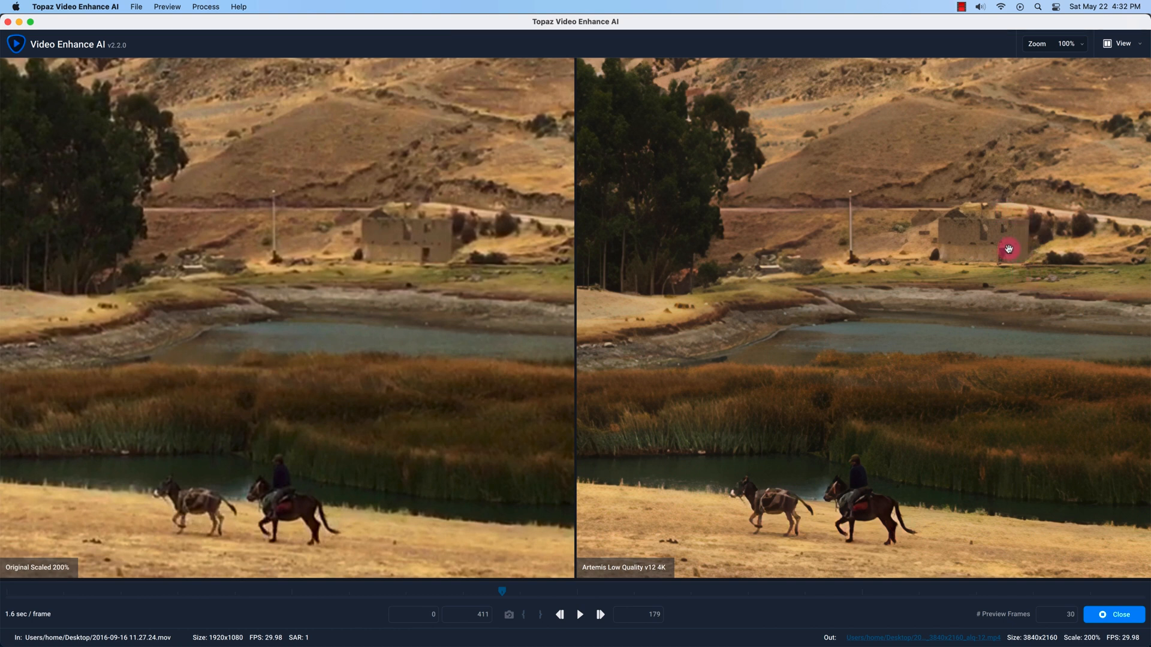
{"action": "mouse_move", "coordinate": [937, 223]}
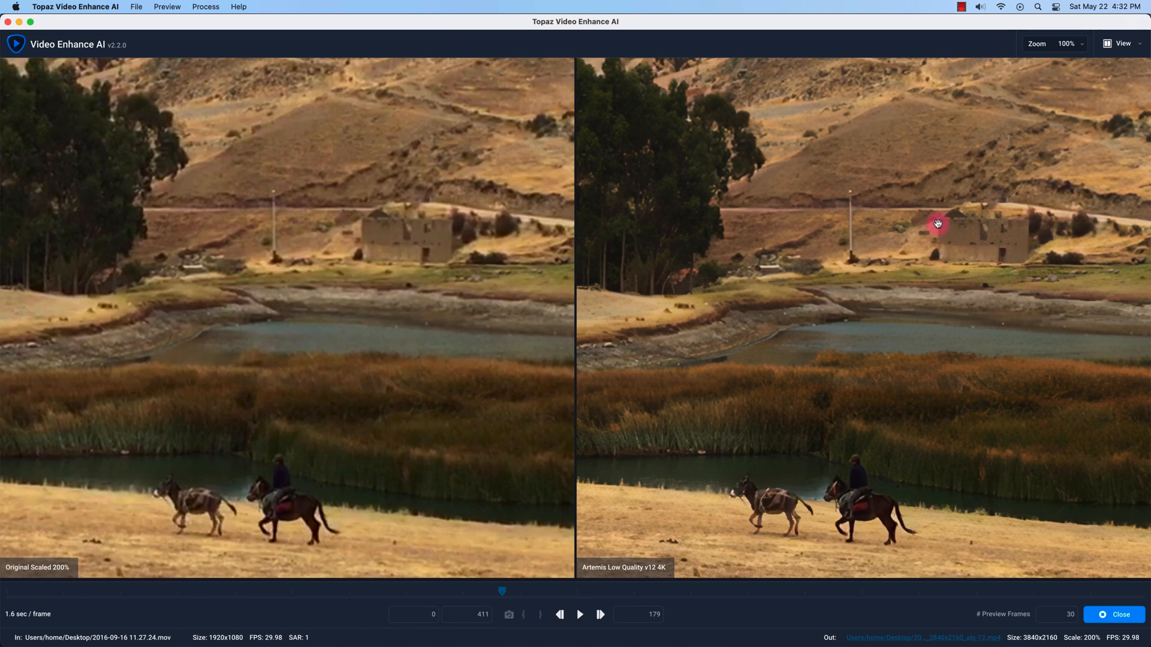
{"action": "mouse_move", "coordinate": [1023, 259]}
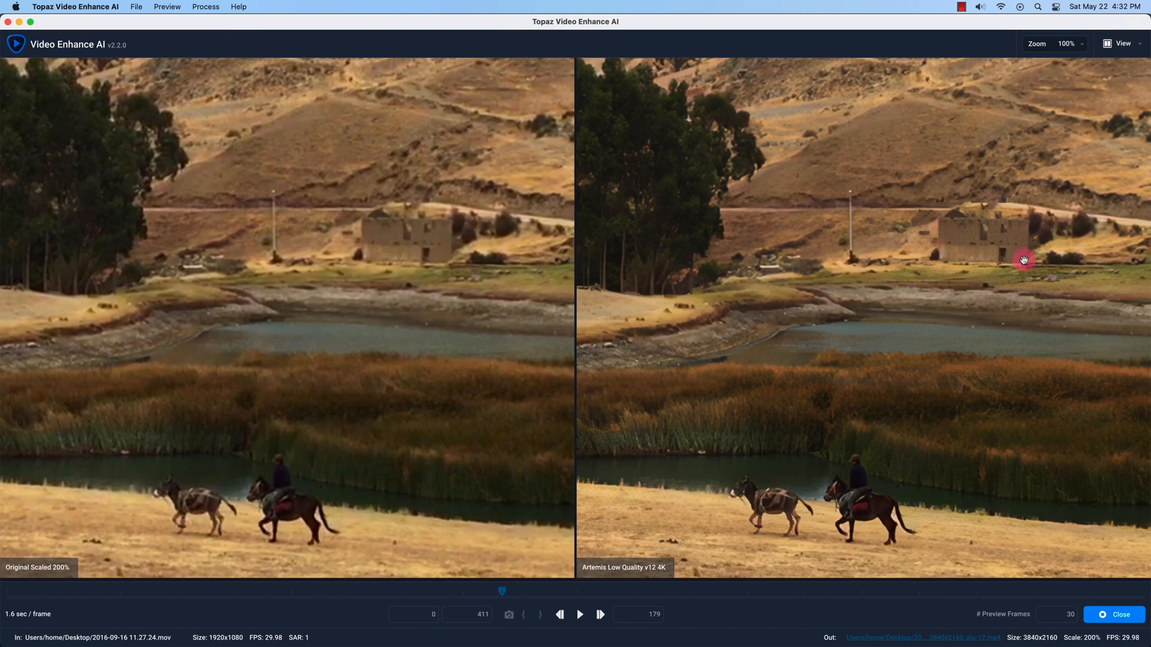
{"action": "mouse_move", "coordinate": [704, 406]}
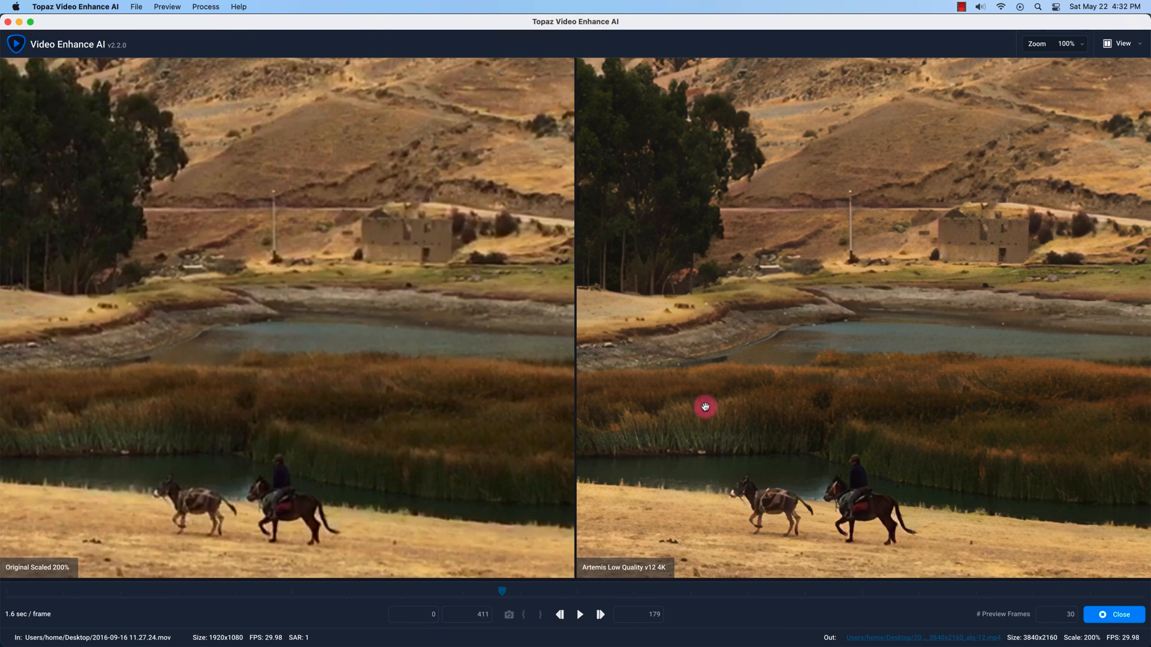
{"action": "mouse_move", "coordinate": [896, 409]}
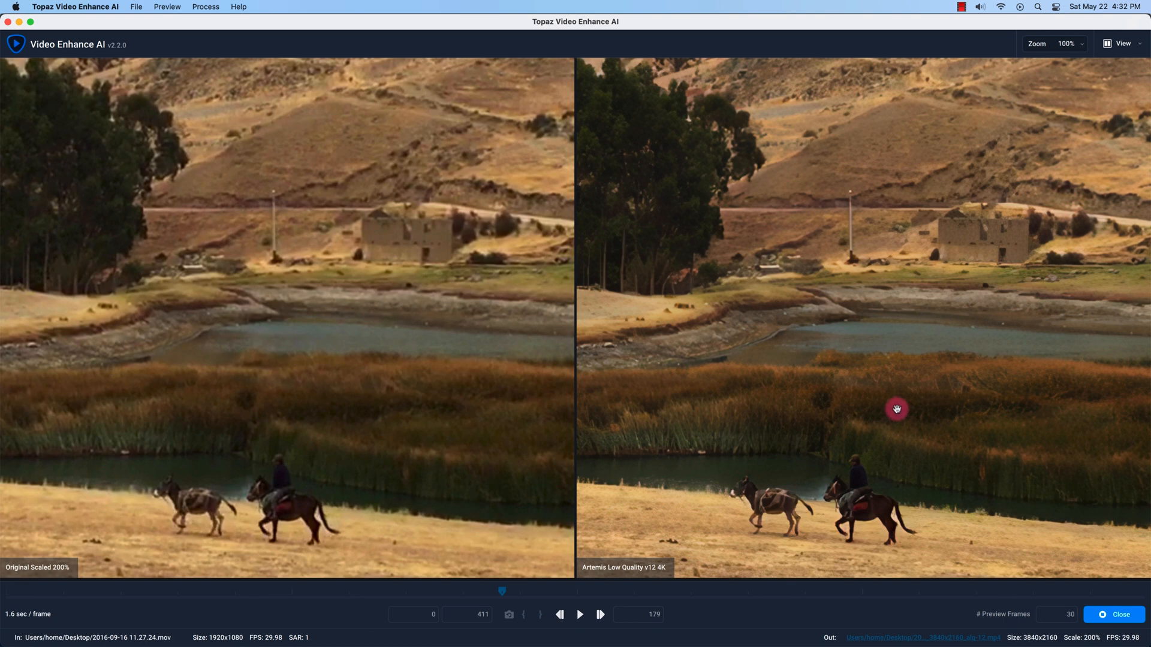
{"action": "mouse_move", "coordinate": [1121, 614]}
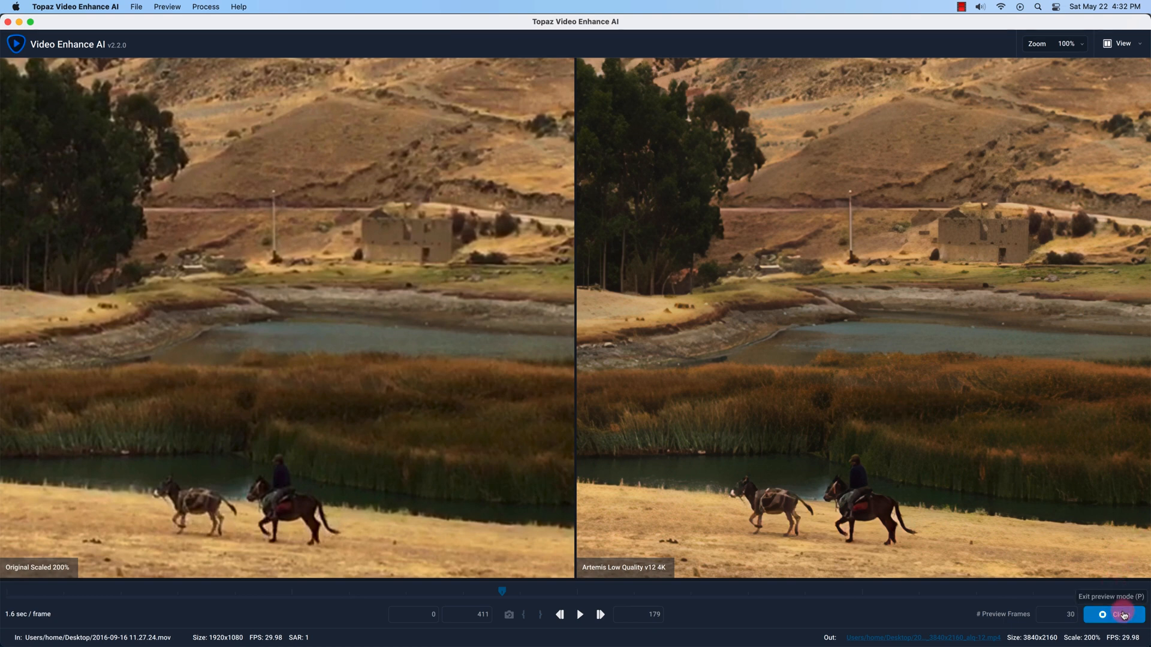
Step: Exit preview mode, start processing the 4K upscale and dismiss the Free Trial notice
{"action": "left_click", "coordinate": [1113, 614]}
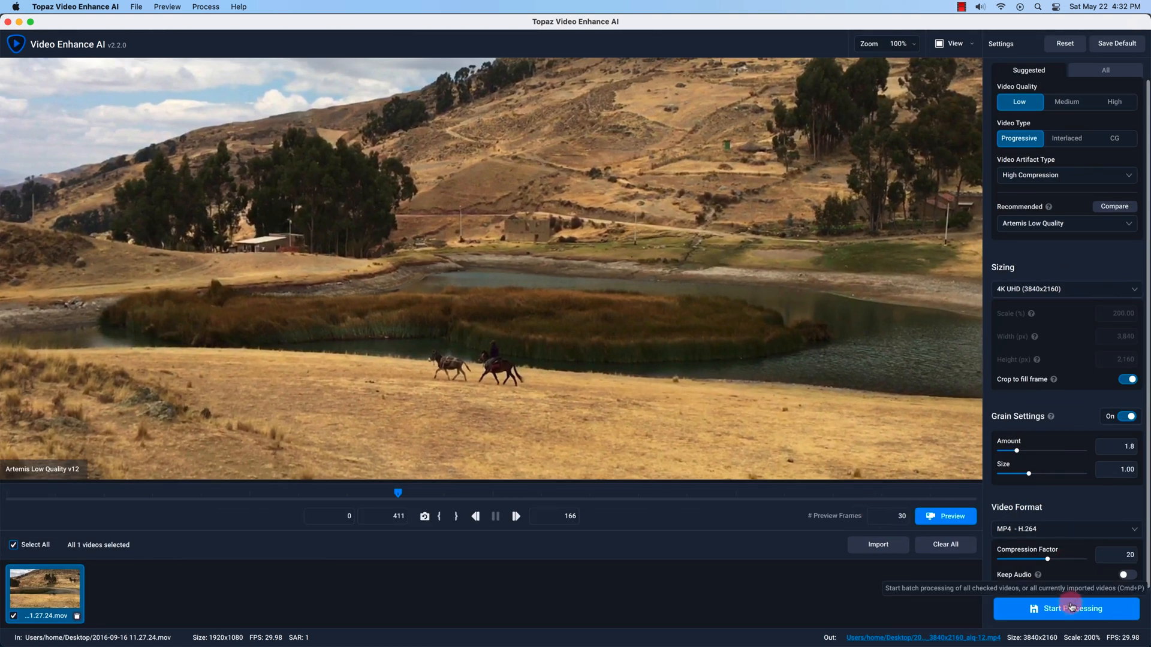
{"action": "left_click", "coordinate": [1072, 609]}
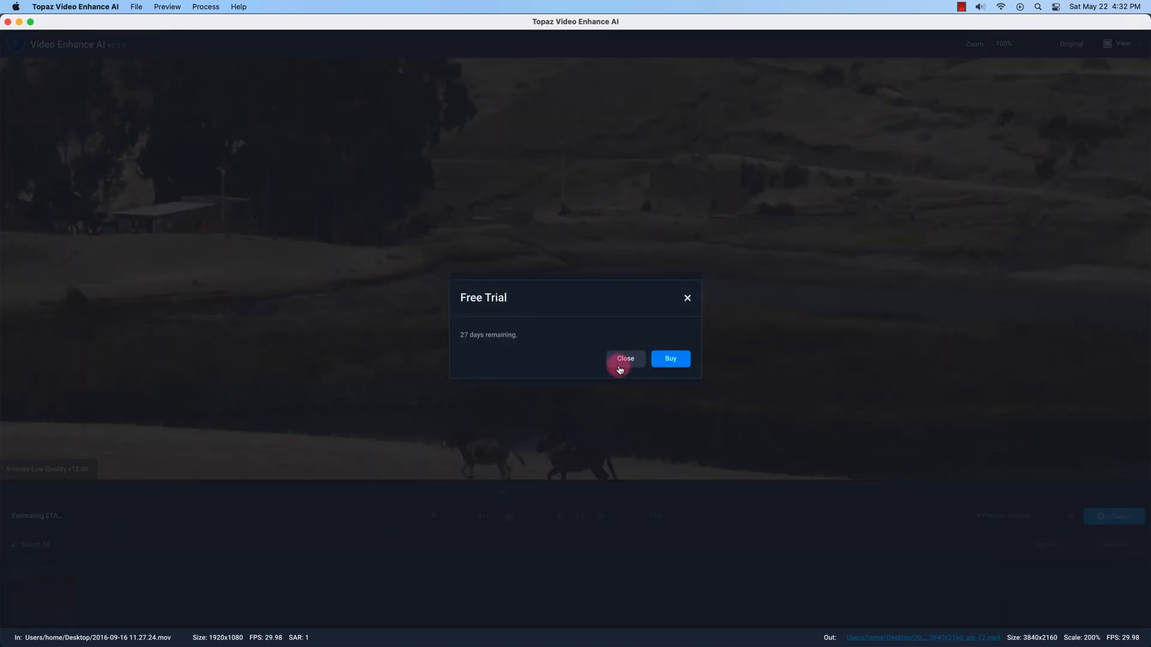
{"action": "left_click", "coordinate": [623, 359]}
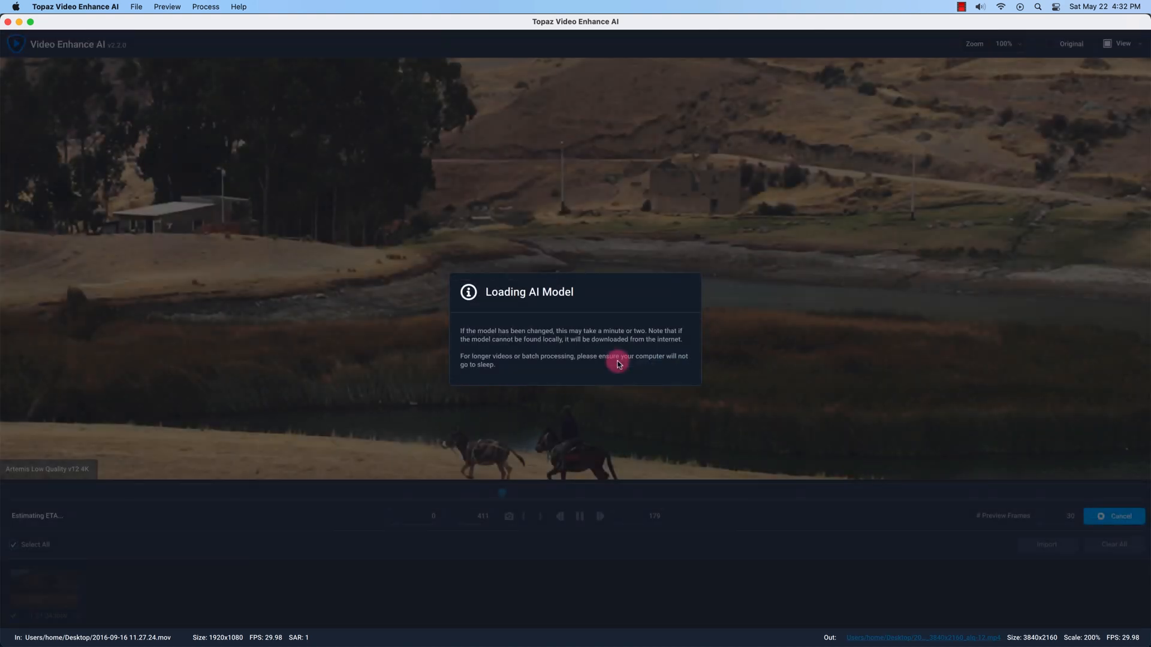